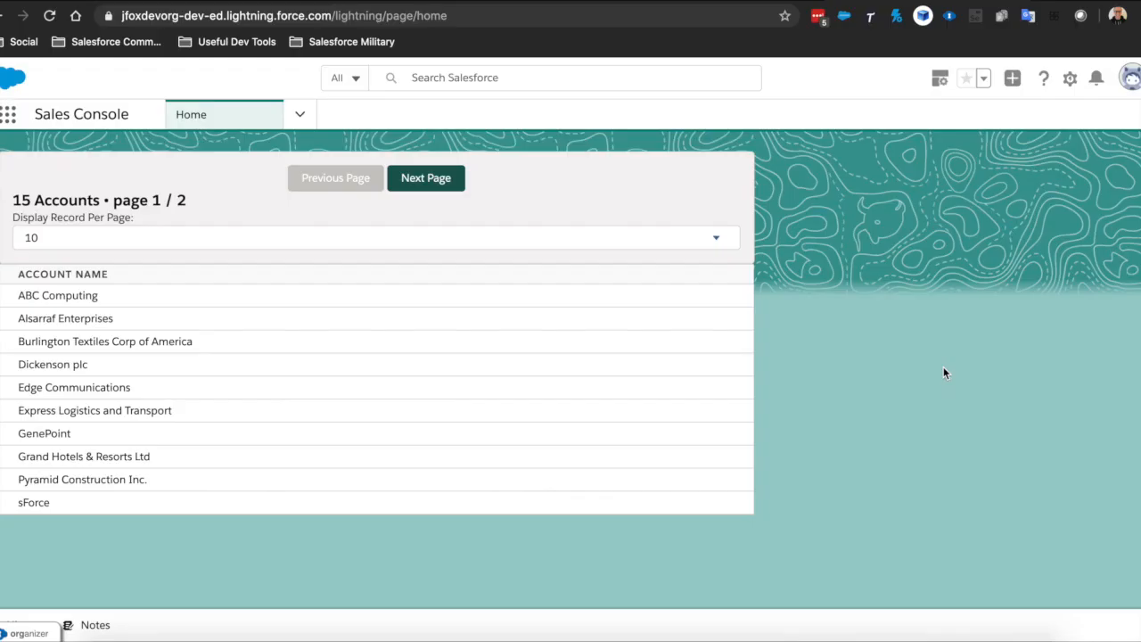
mouse_move(895, 364)
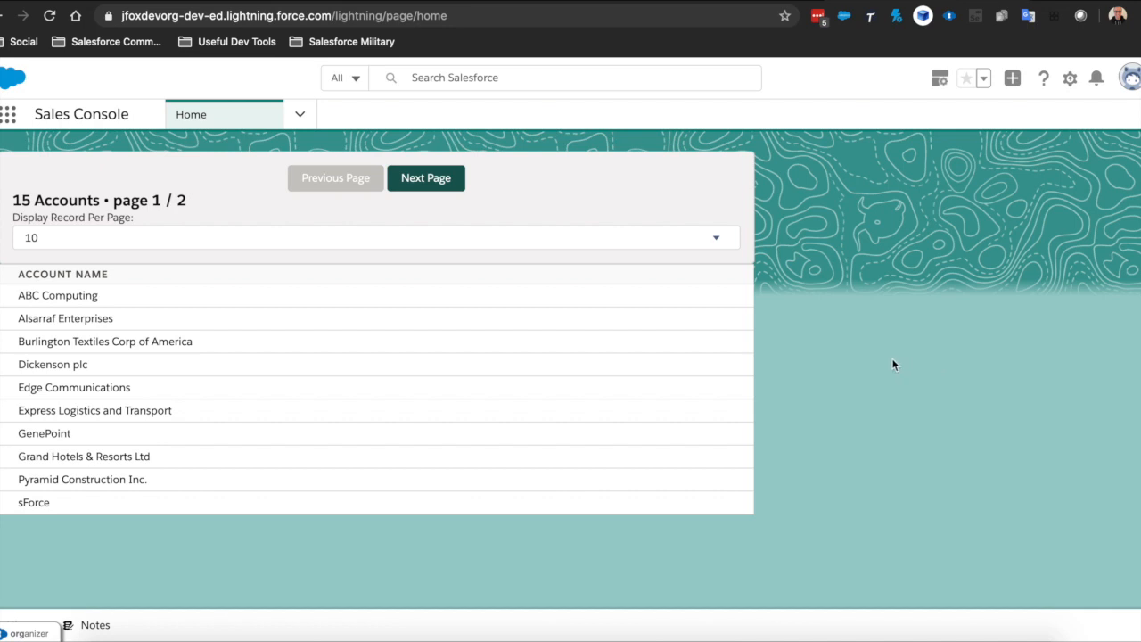
mouse_move(674, 283)
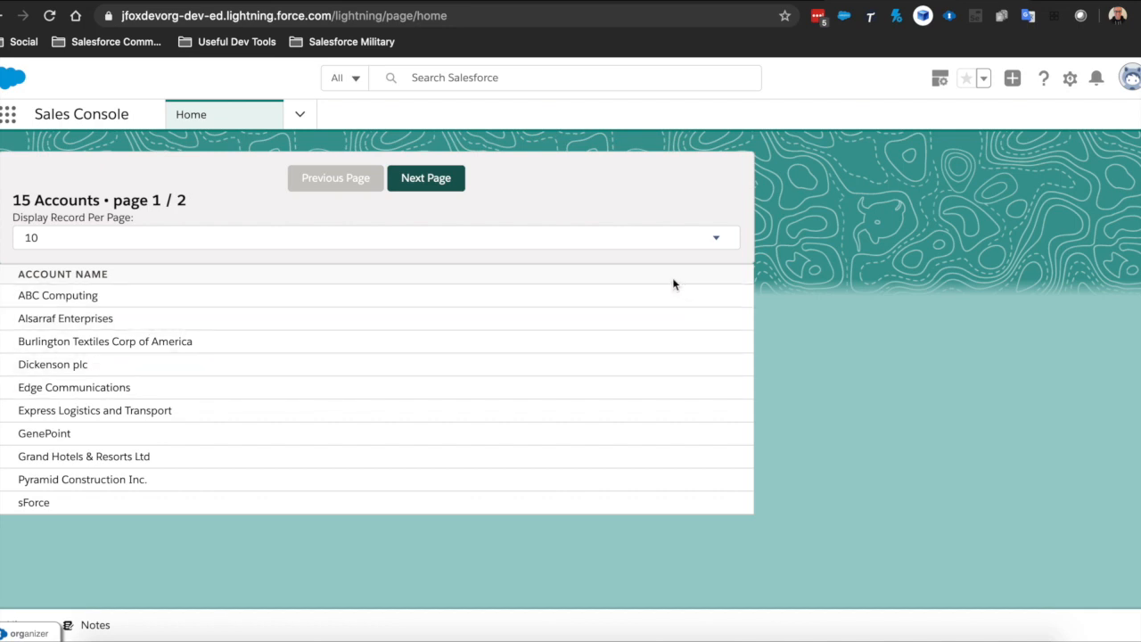
mouse_move(225, 368)
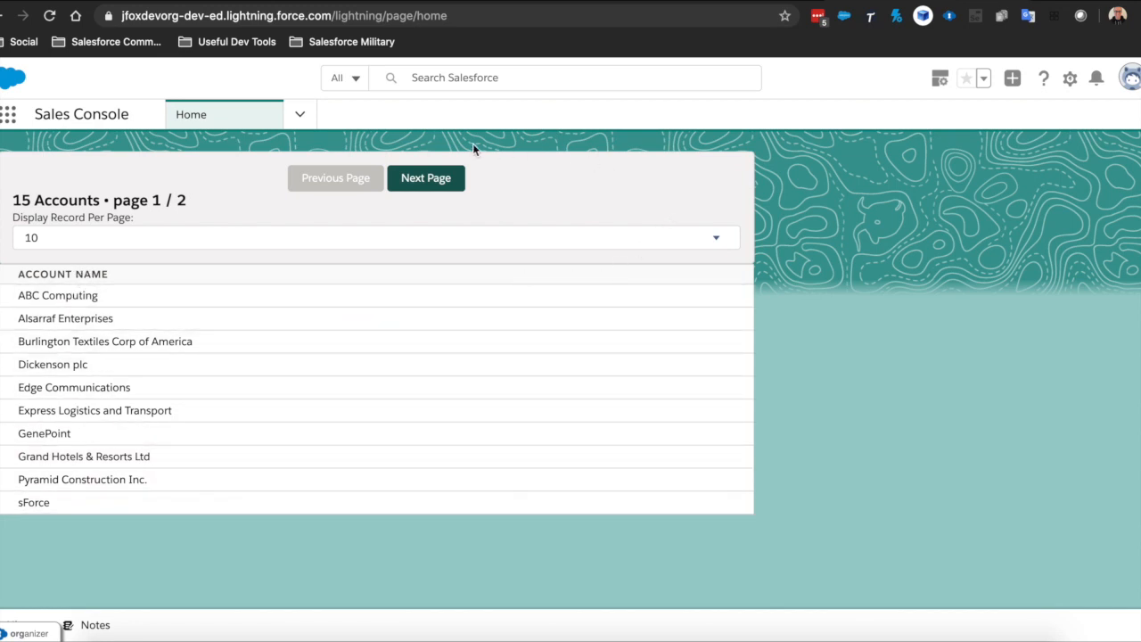
mouse_move(621, 189)
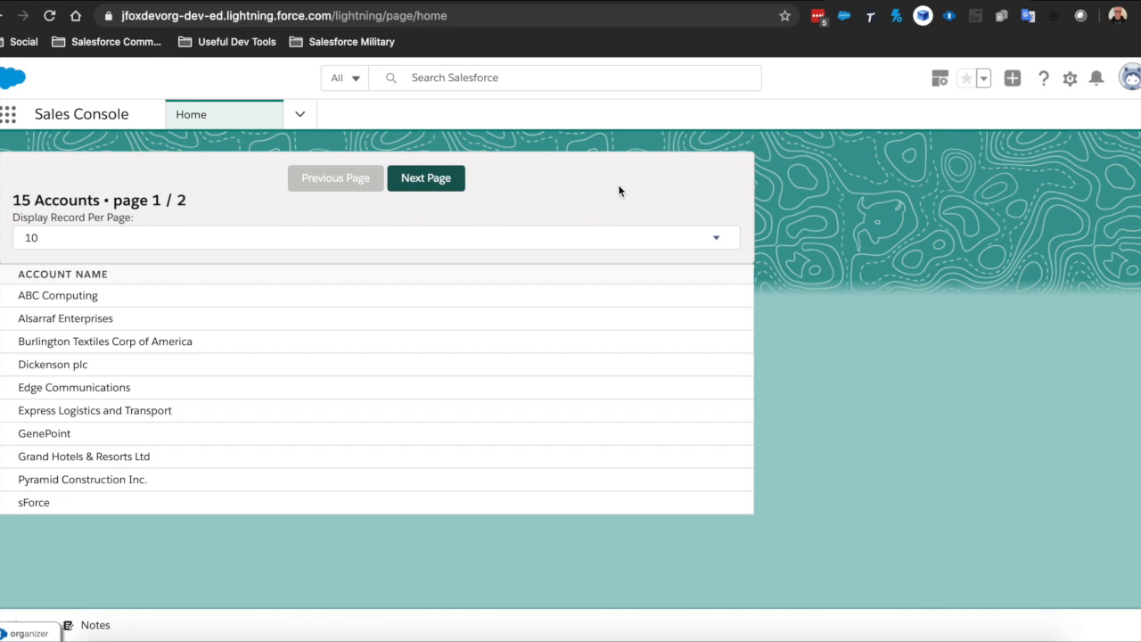
- Try 15 and 20 in the Display Record Per Page picklist, leaving it at 15
left_click(374, 237)
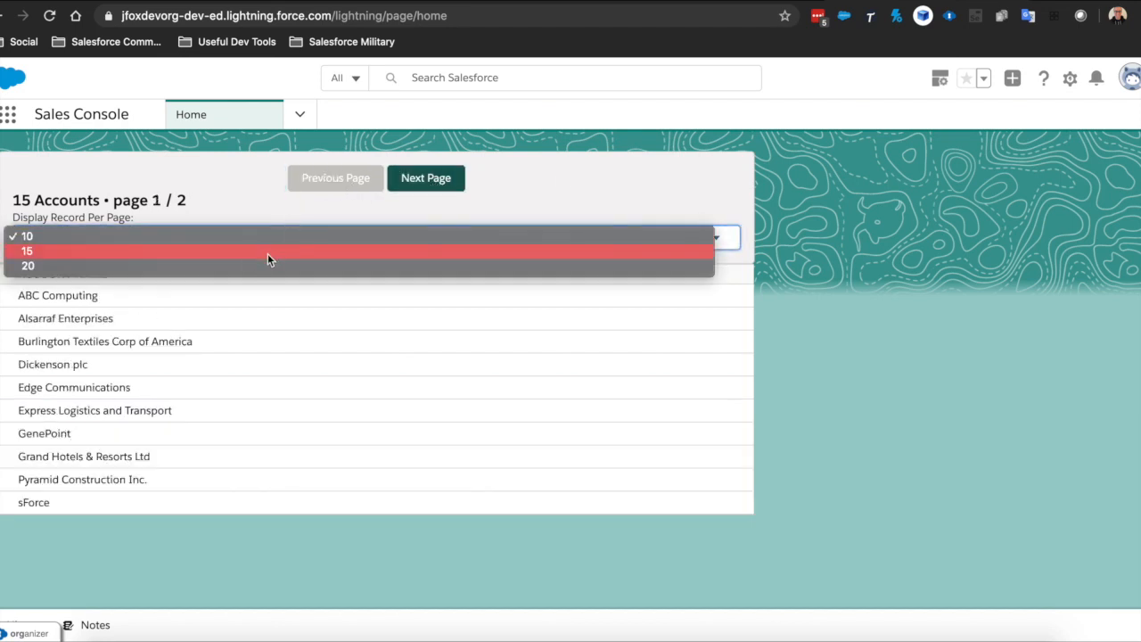
left_click(29, 250)
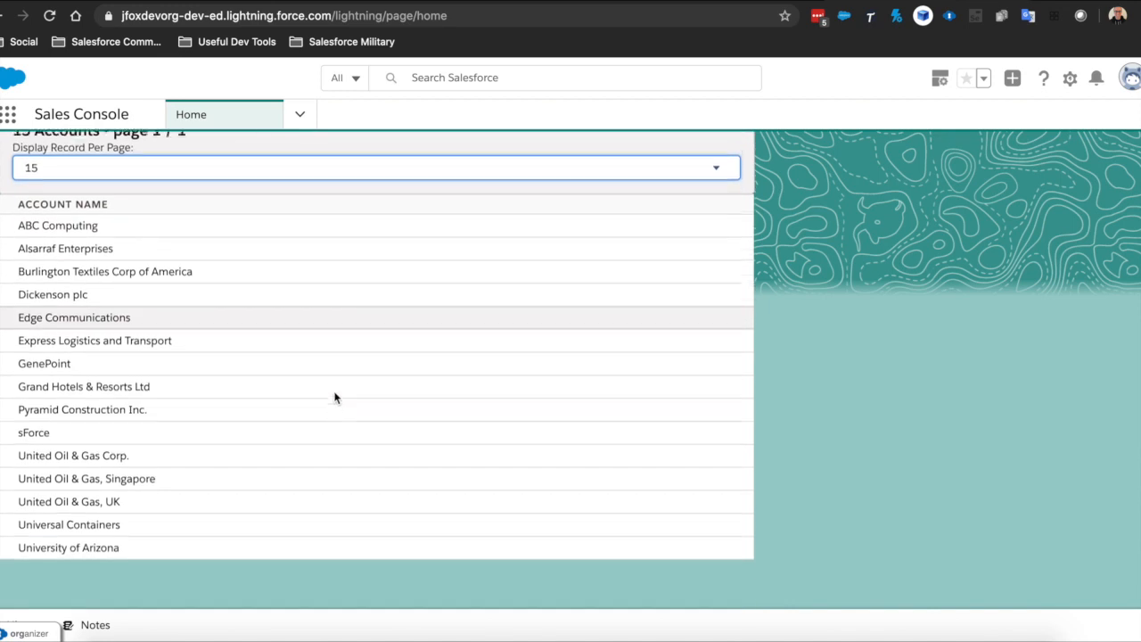
left_click(715, 167)
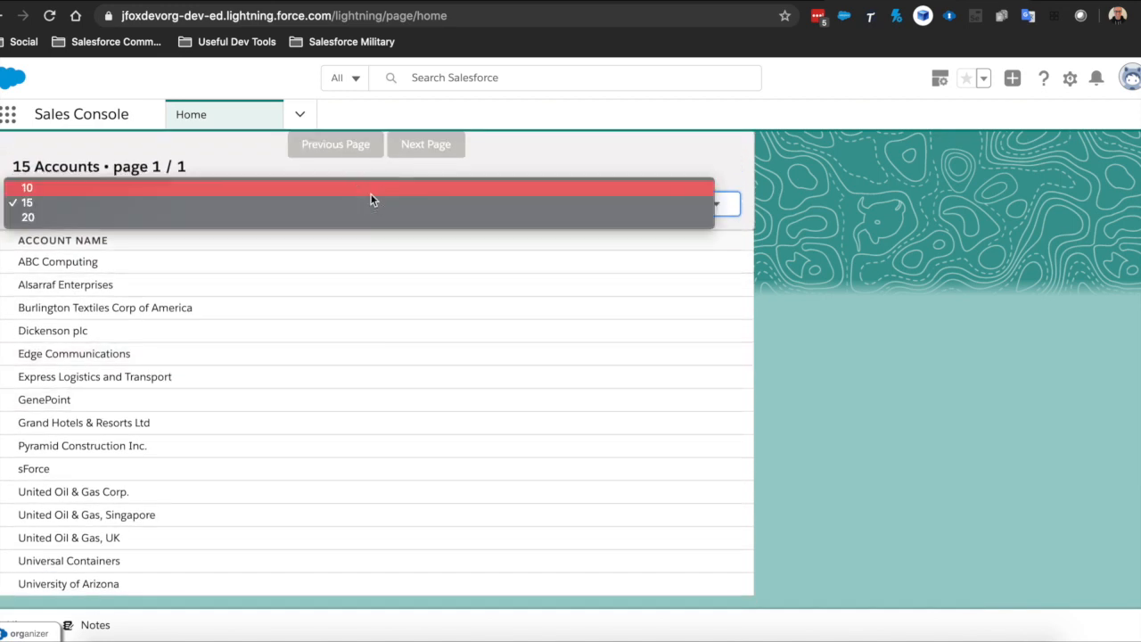
left_click(28, 218)
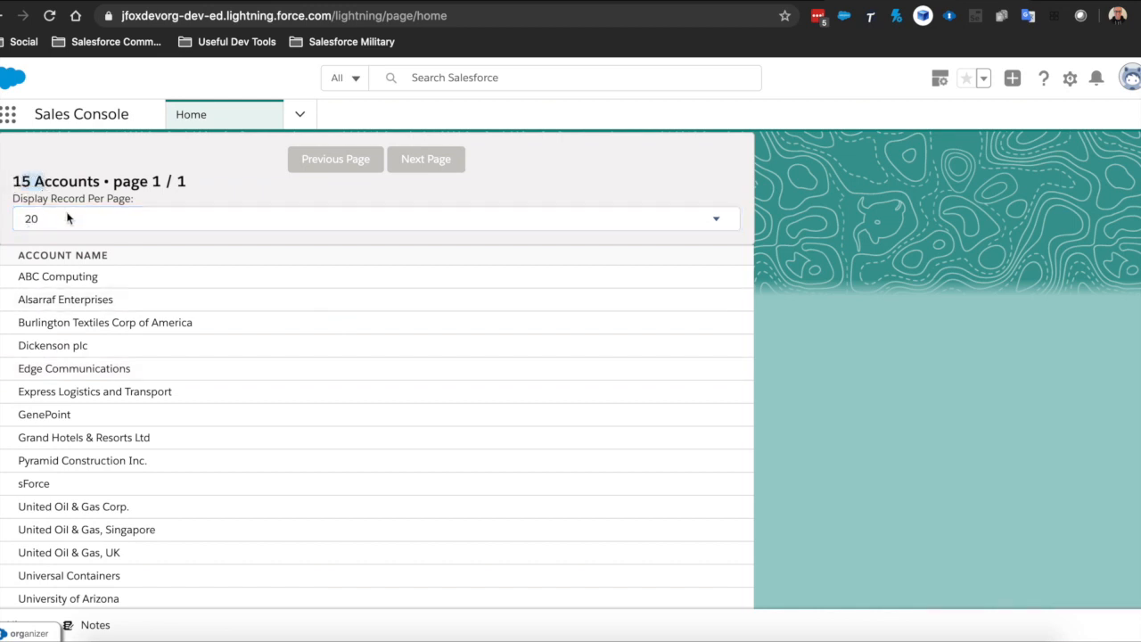
left_click(375, 218)
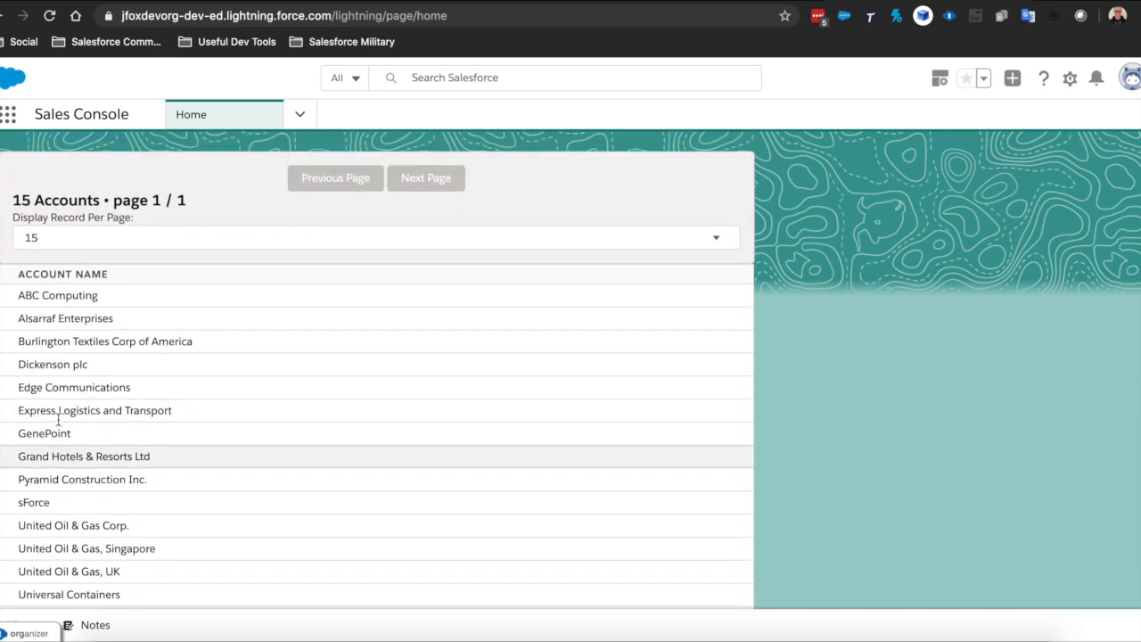
mouse_move(156, 199)
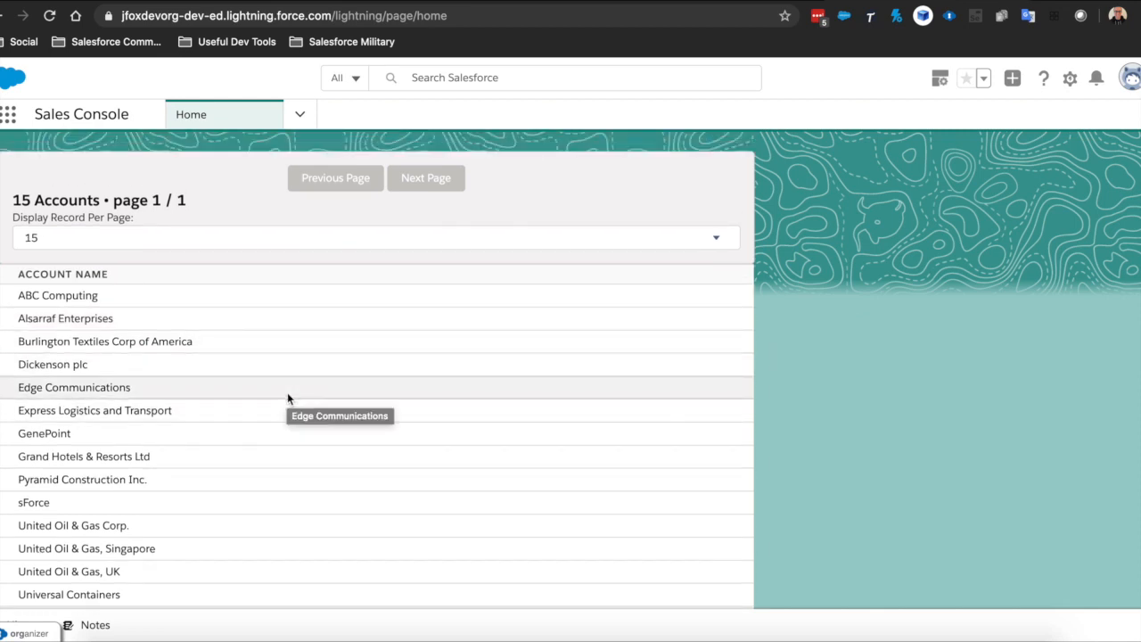
mouse_move(1061, 394)
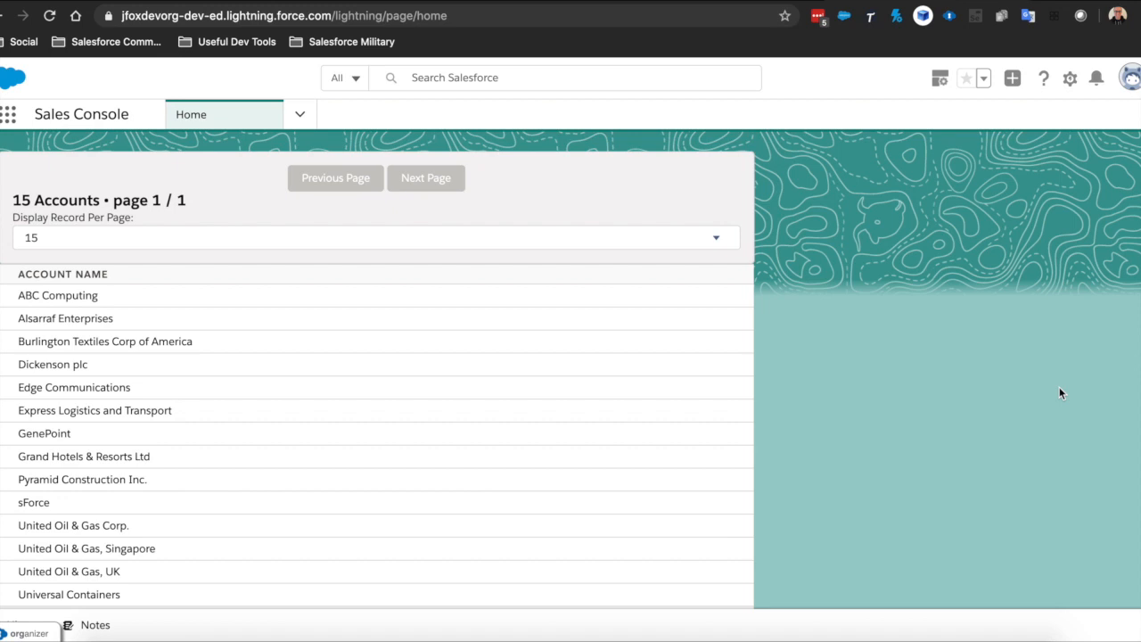
mouse_move(559, 628)
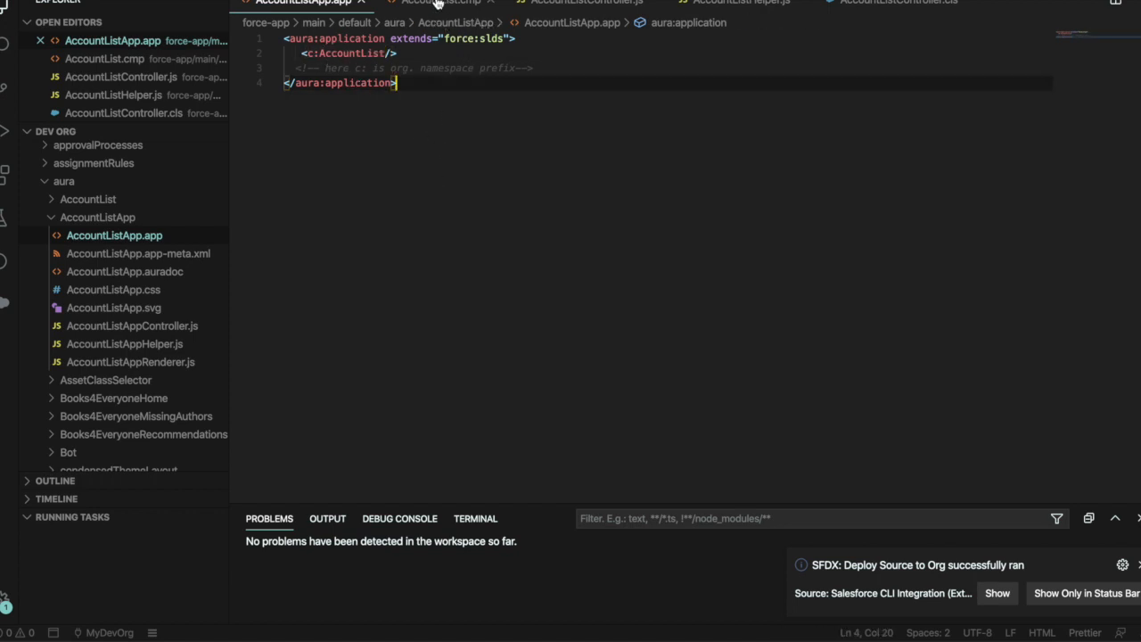
- Review the AccountList.cmp picklist options and table markup
left_click(438, 3)
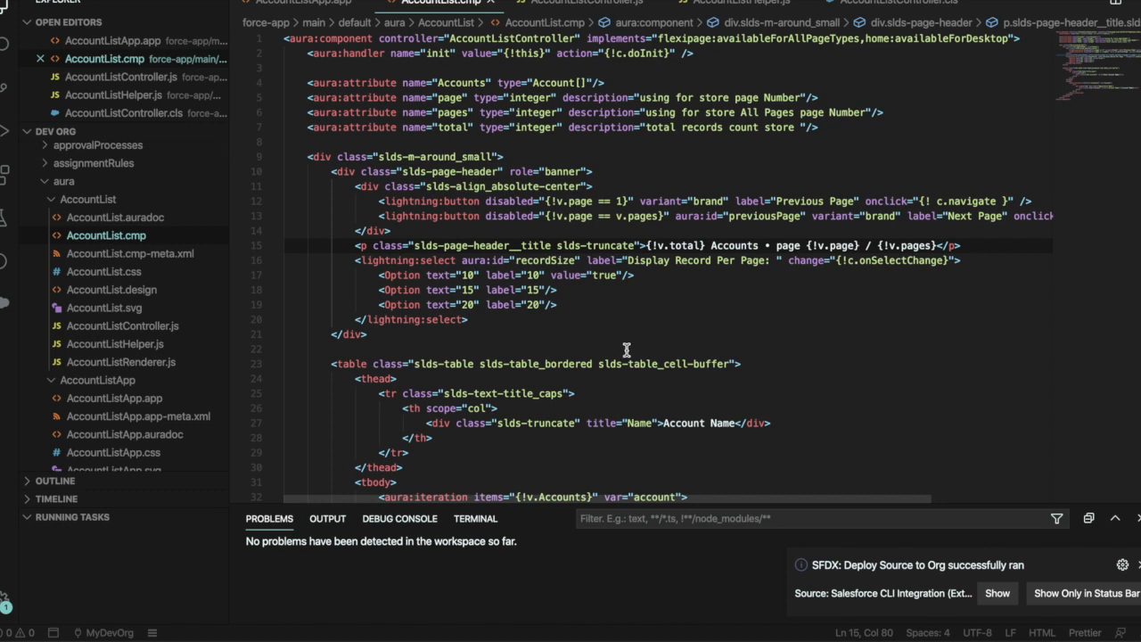
mouse_move(499, 360)
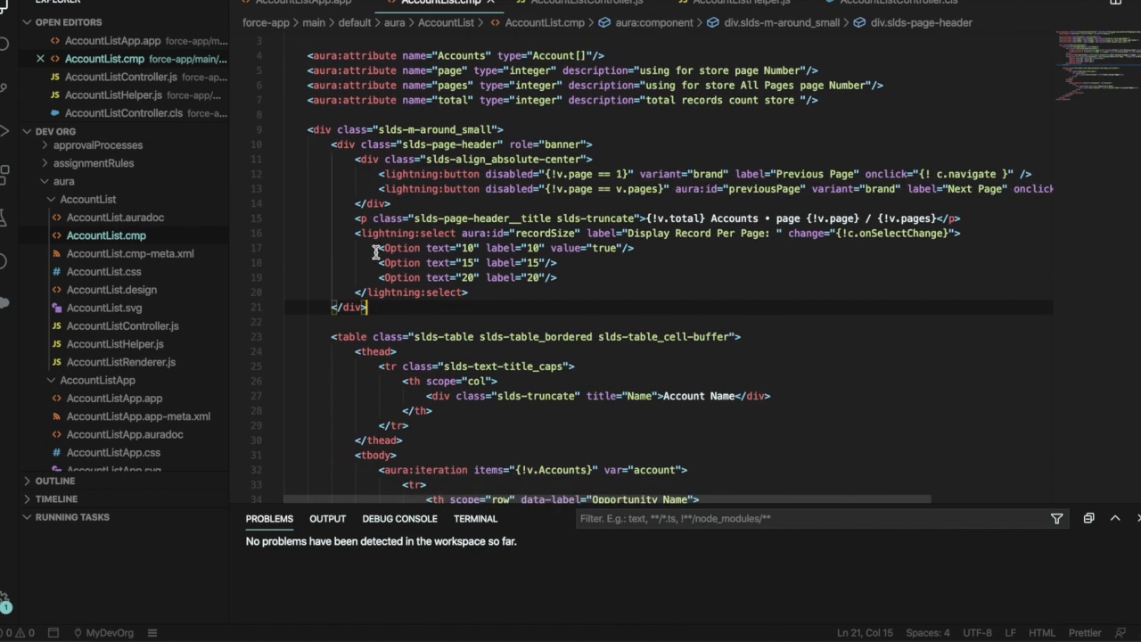
left_click(467, 292)
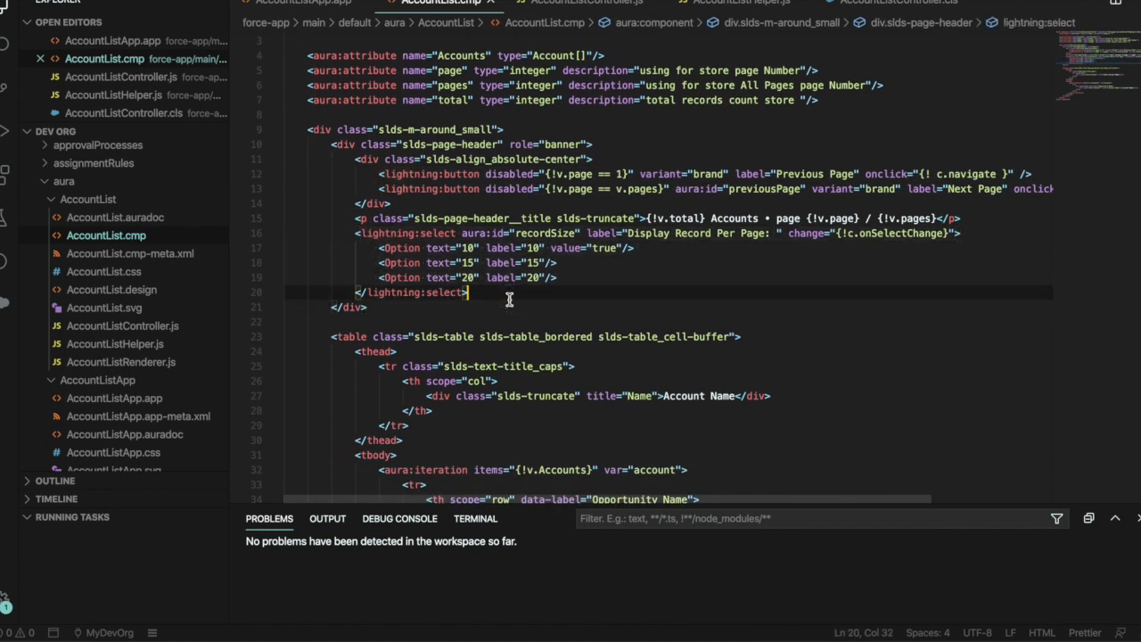
left_click(463, 279)
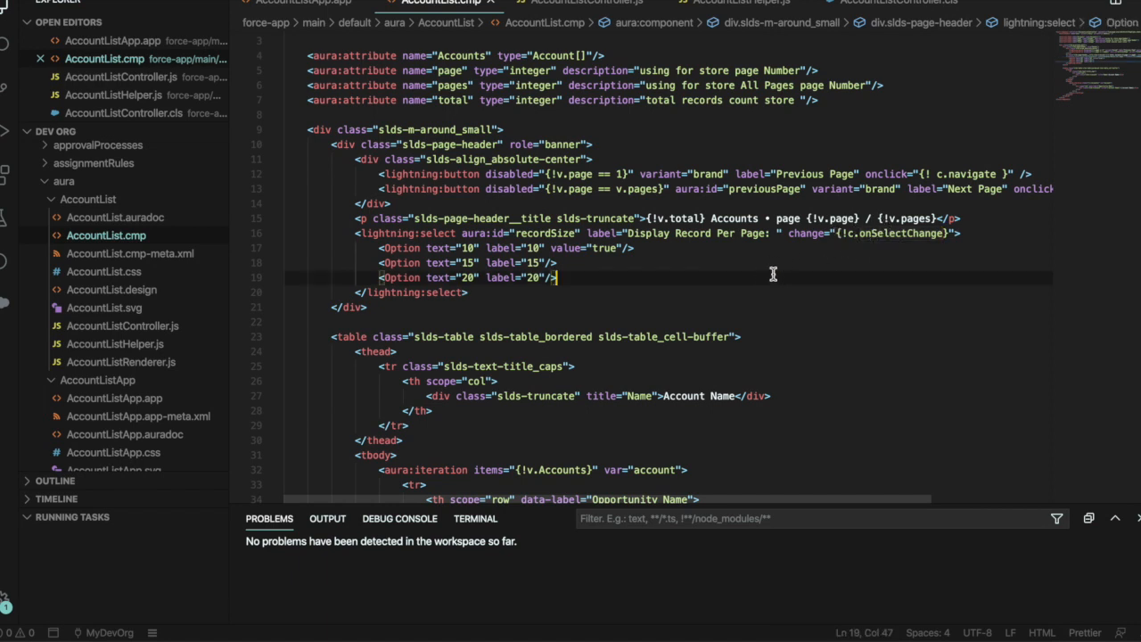
scroll("down", 3)
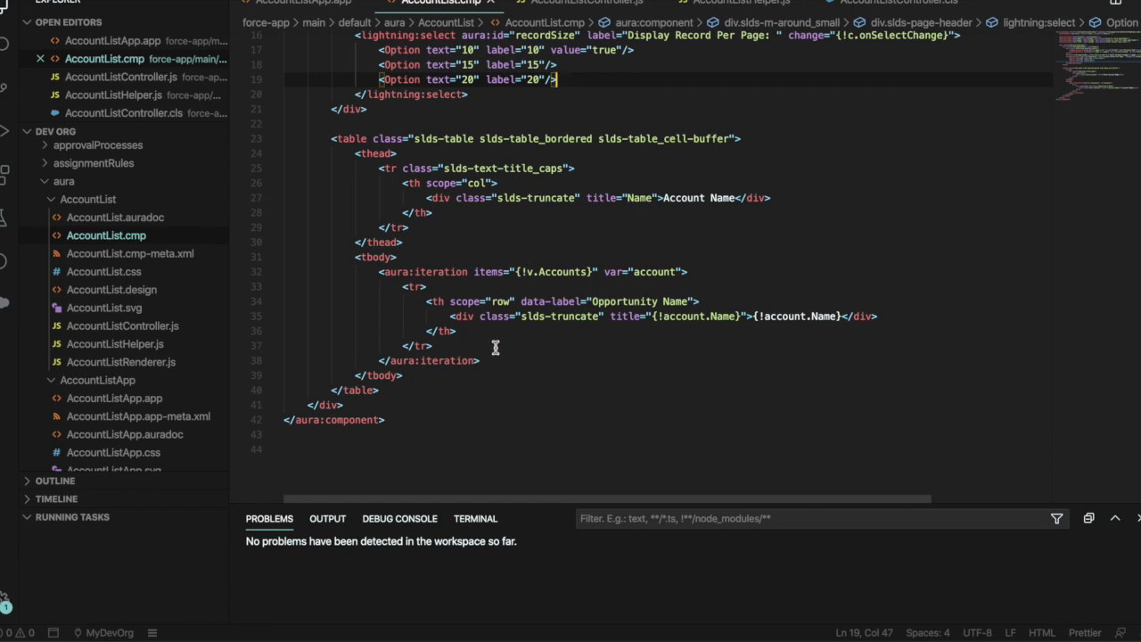
- Review the page header with accounts total and page count, then move to AccountListController.js
scroll("up", 3)
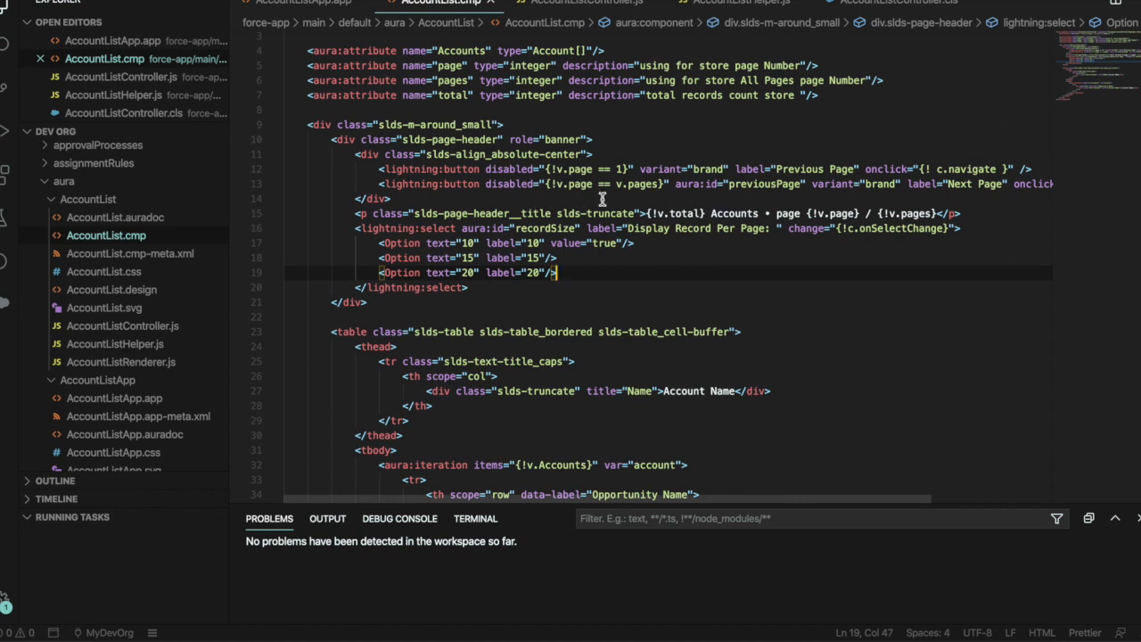
left_click(710, 214)
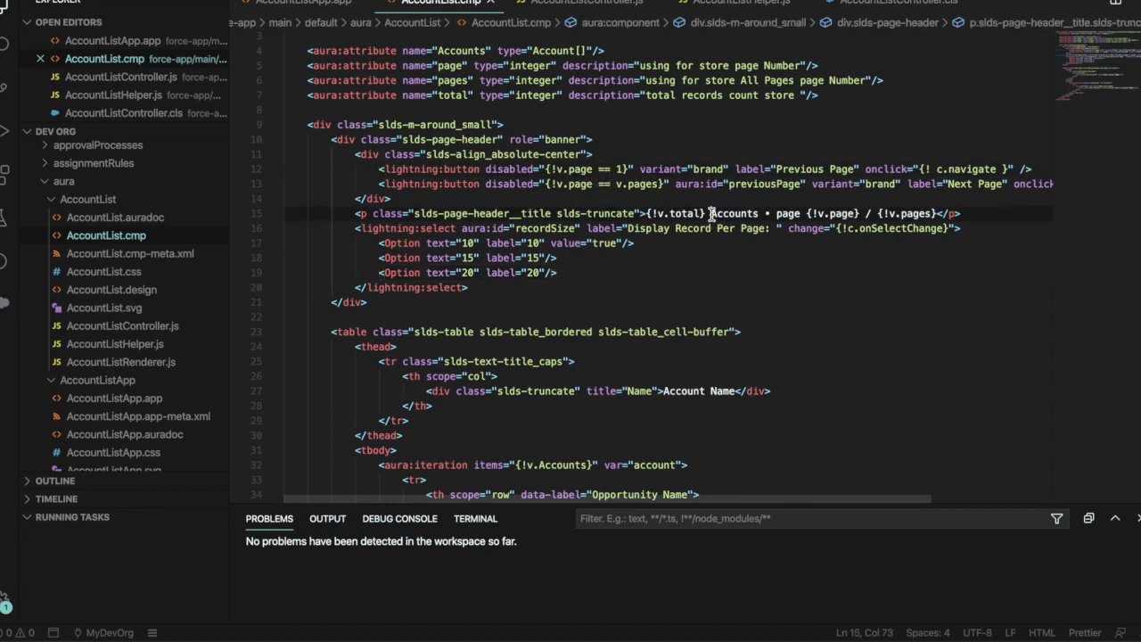
mouse_move(670, 249)
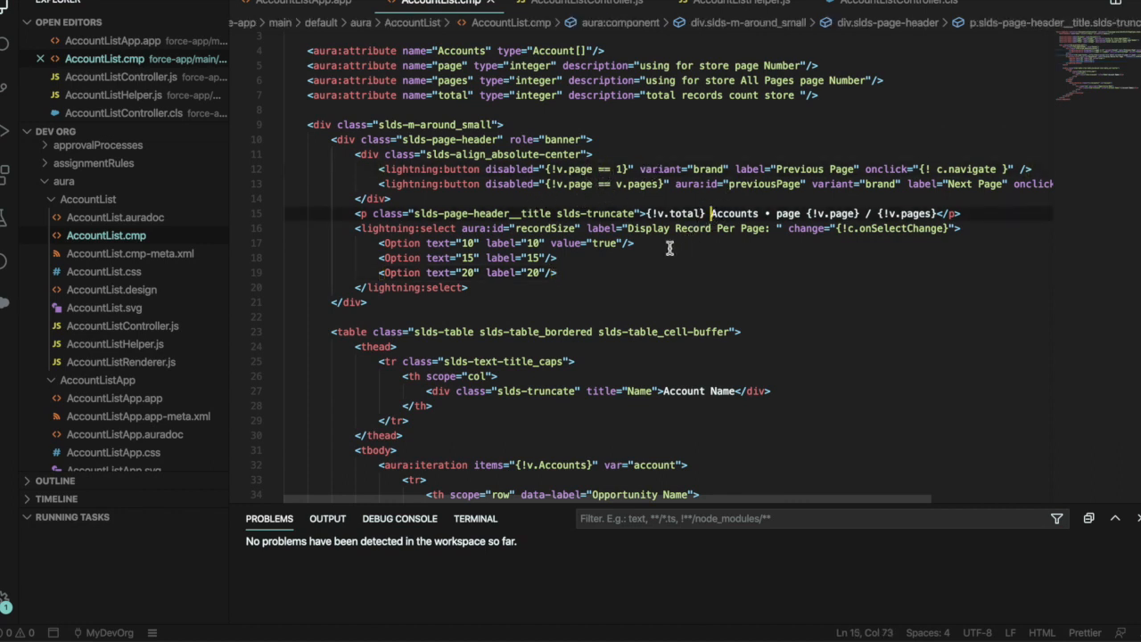
left_click(587, 3)
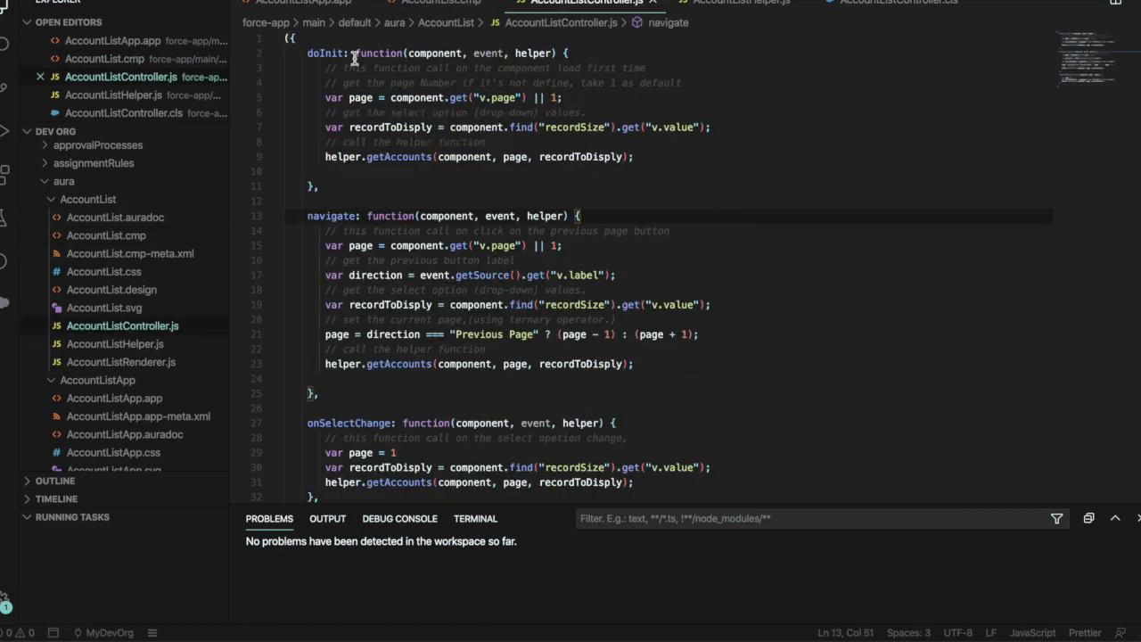
- Review the controller's doInit function and its helper call
left_click(324, 54)
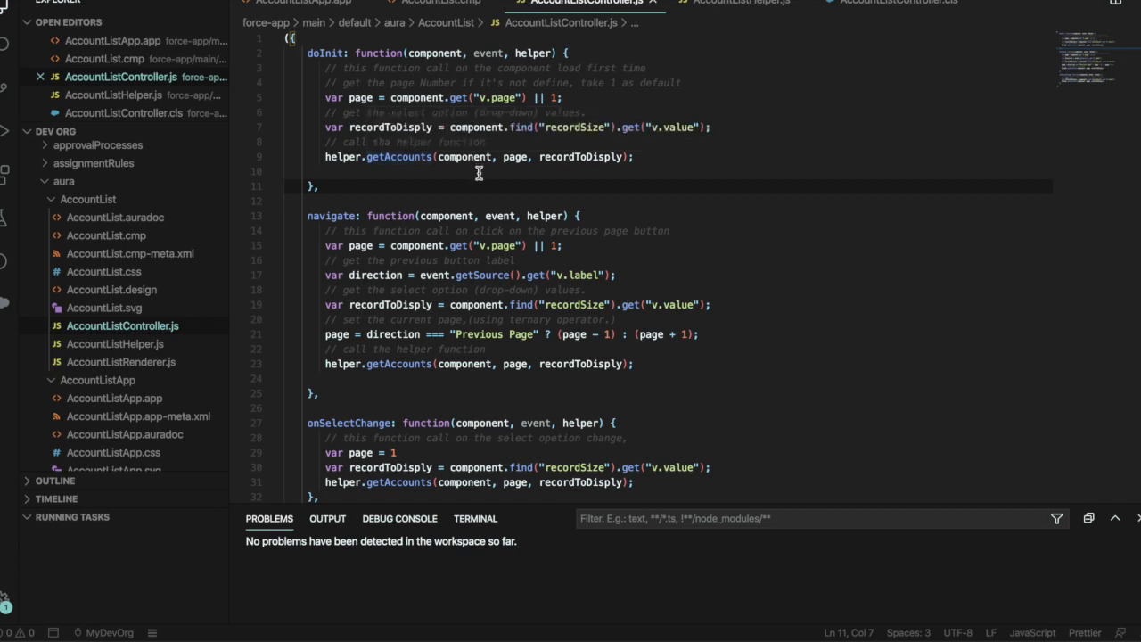
scroll("down", 3)
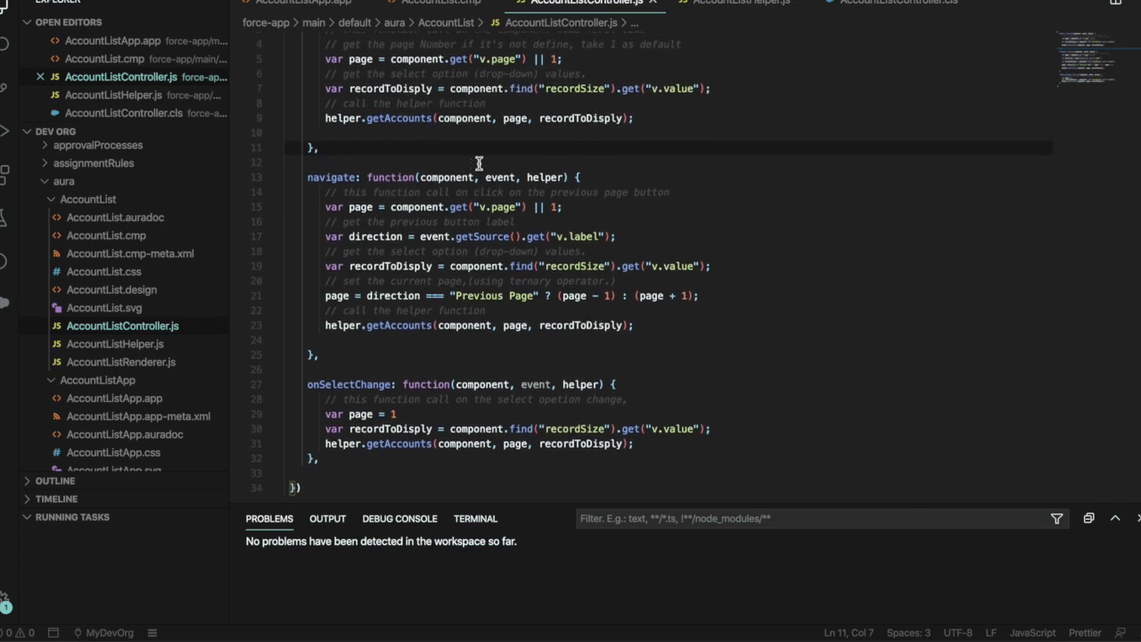
double_click(342, 118)
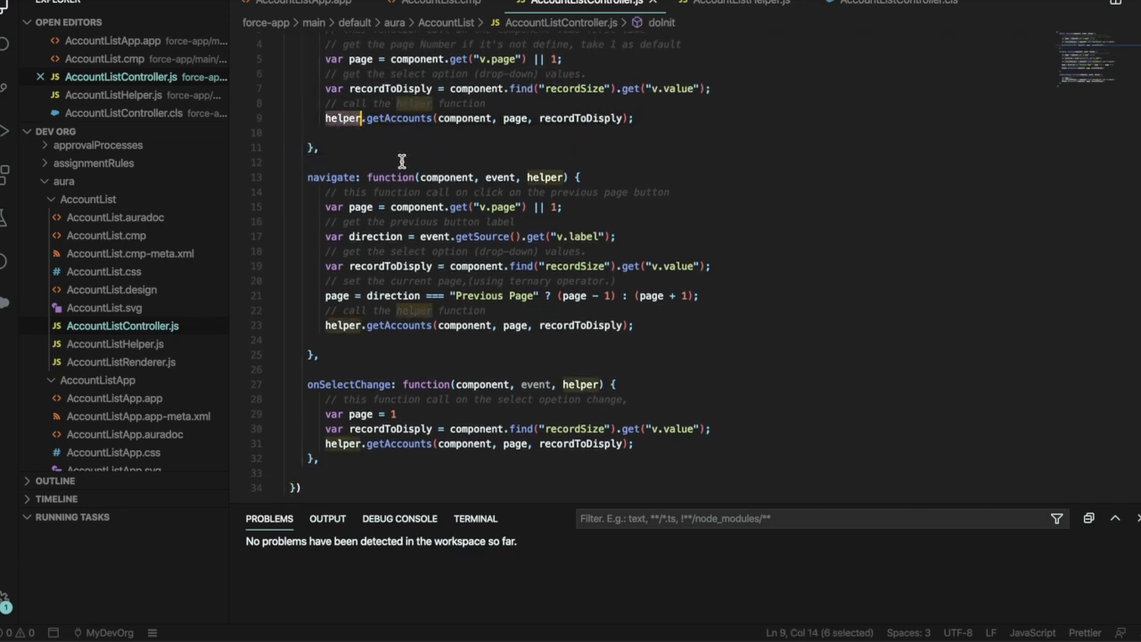
scroll("up", 3)
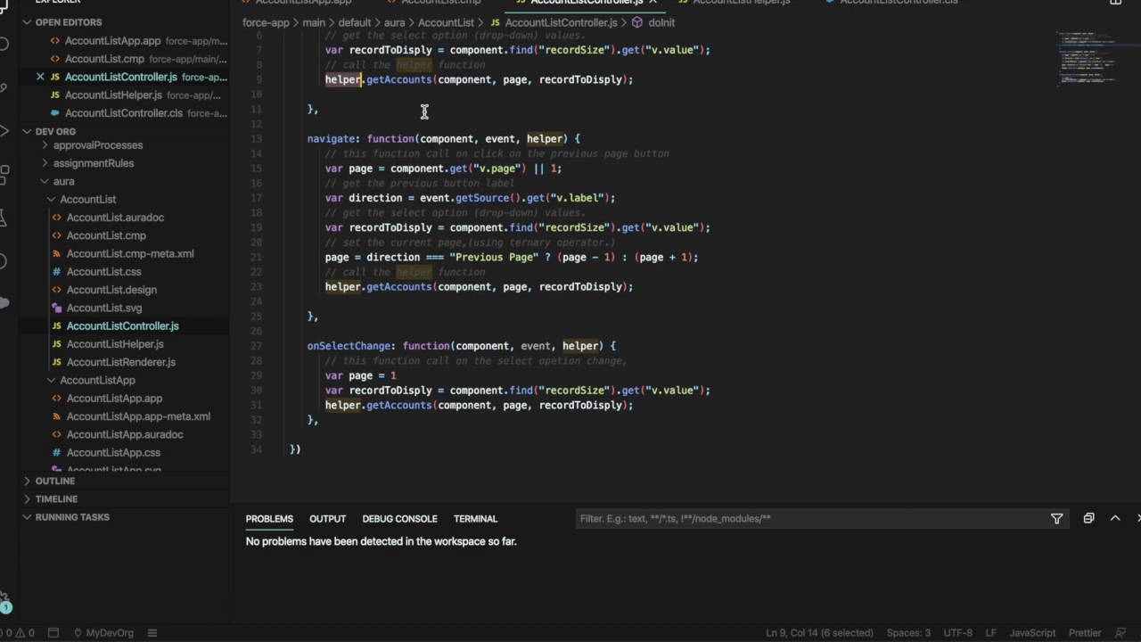
scroll("up", 3)
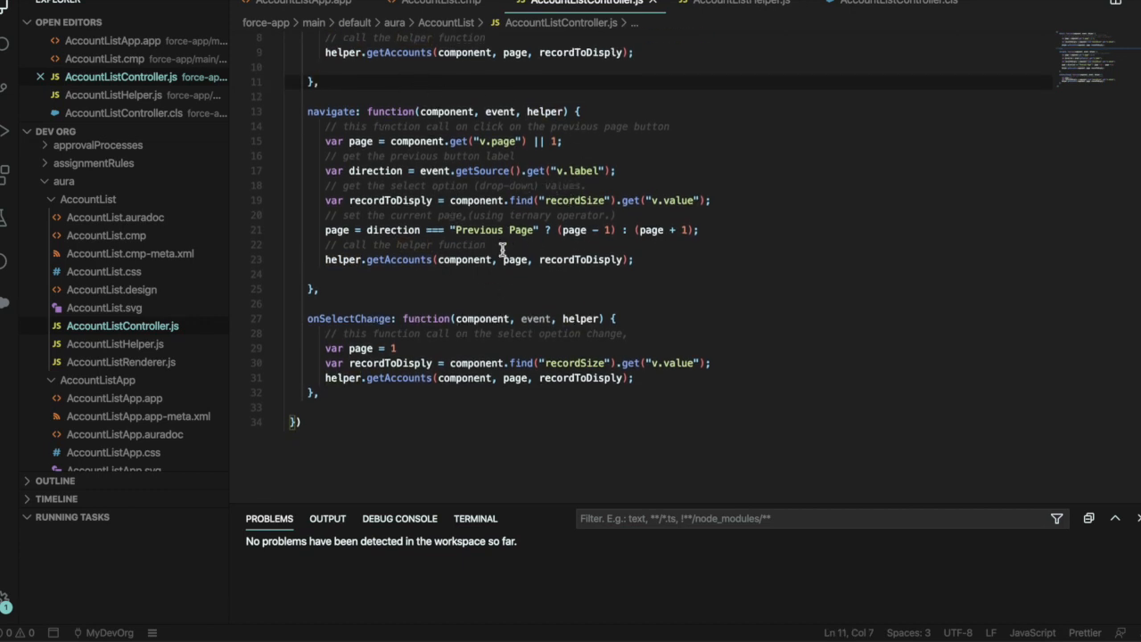
mouse_move(482, 284)
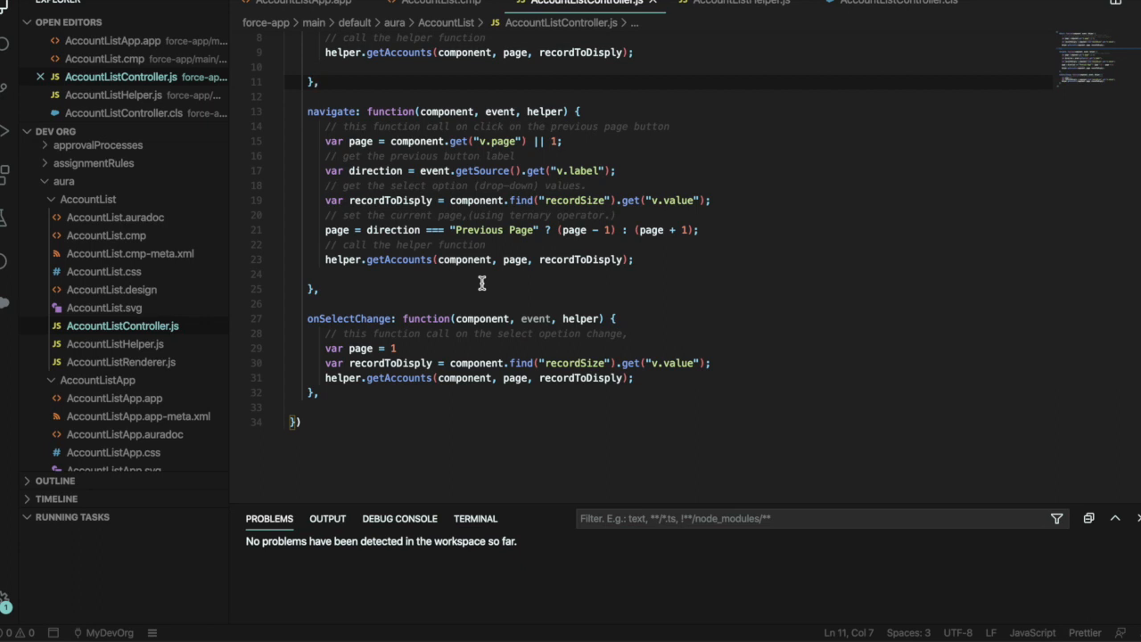
- Review navigate and onSelectChange, highlighting helper uses, then move to AccountListHelper.js getAccounts
scroll("up", 3)
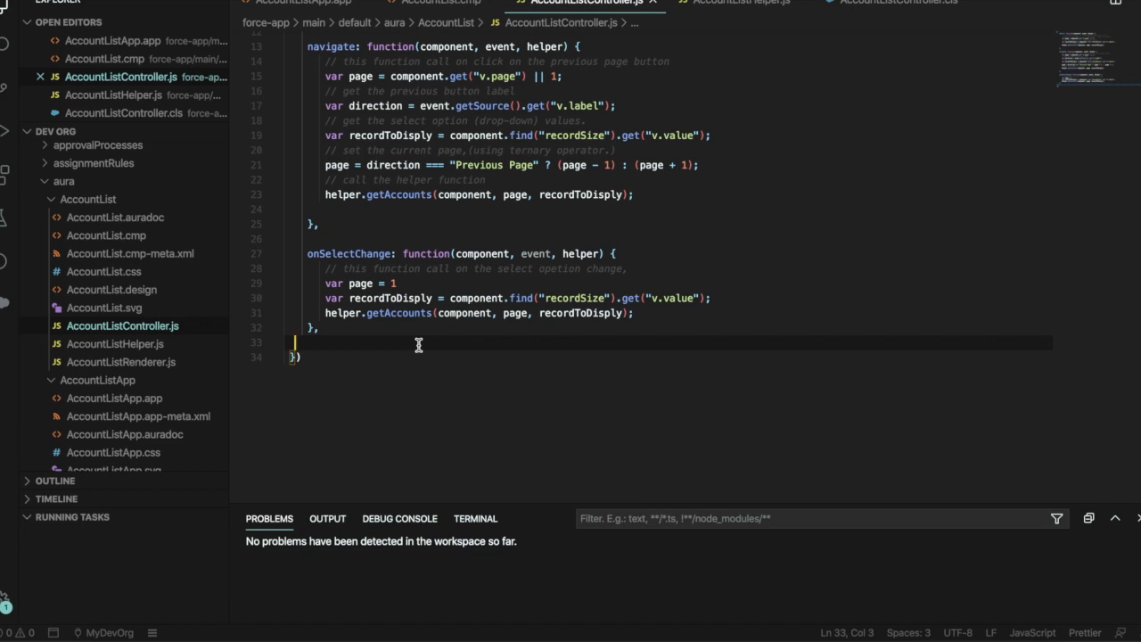
scroll("up", 3)
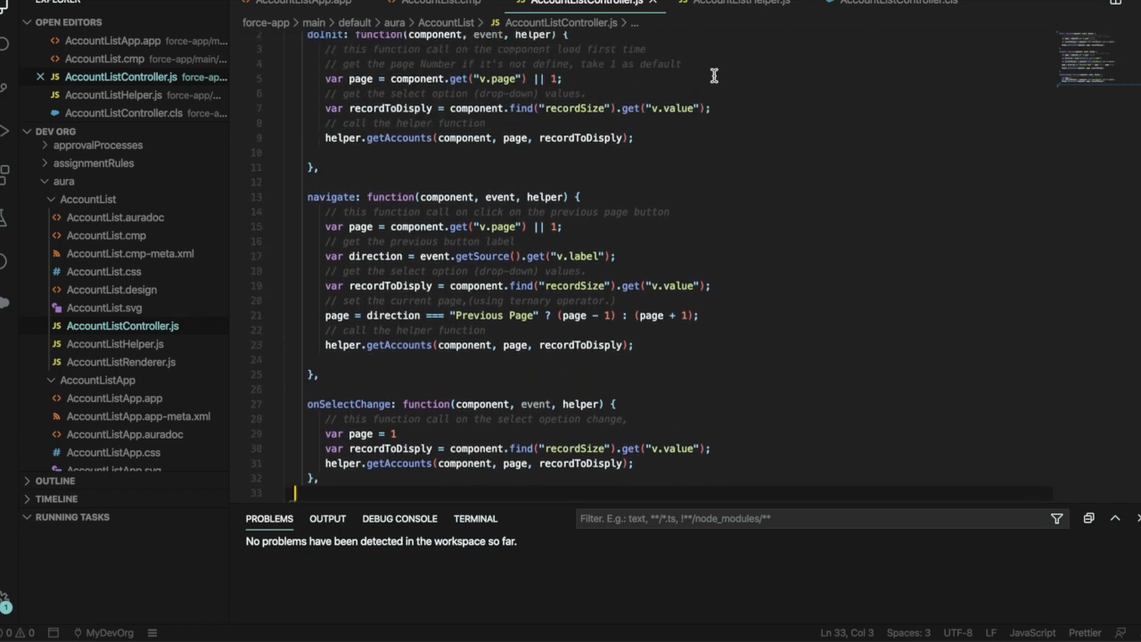
scroll("down", 3)
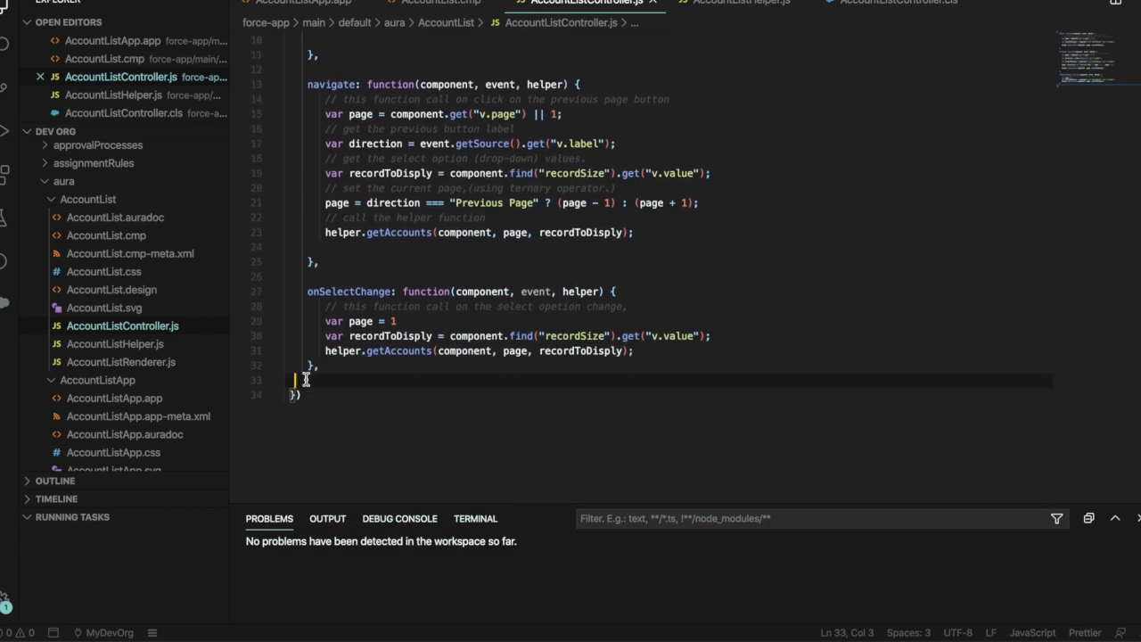
double_click(342, 405)
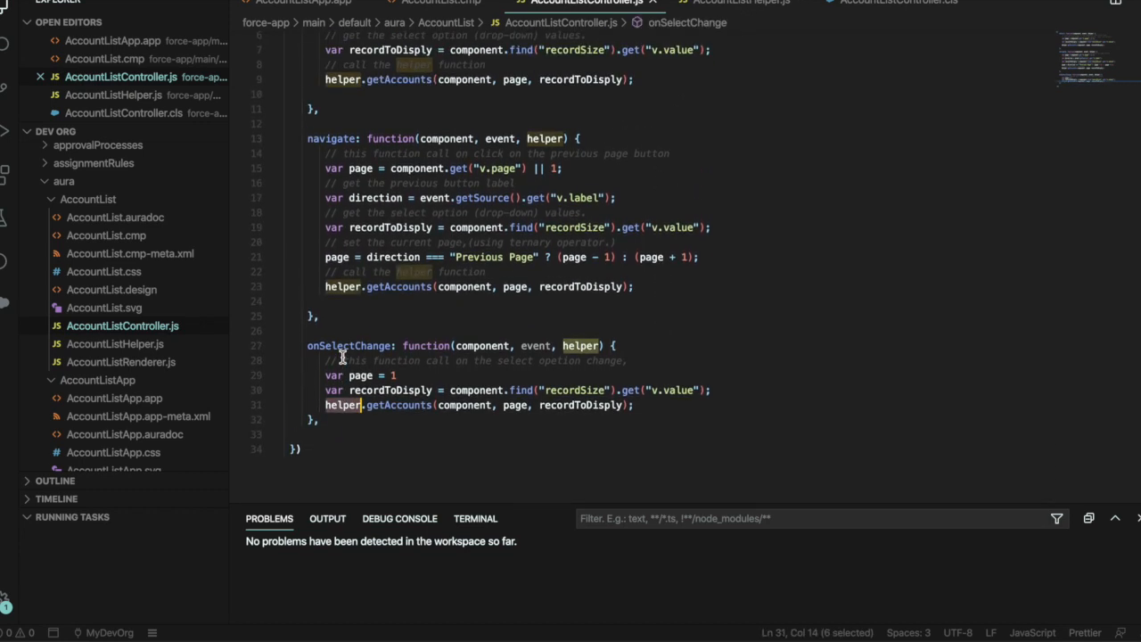
mouse_move(342, 285)
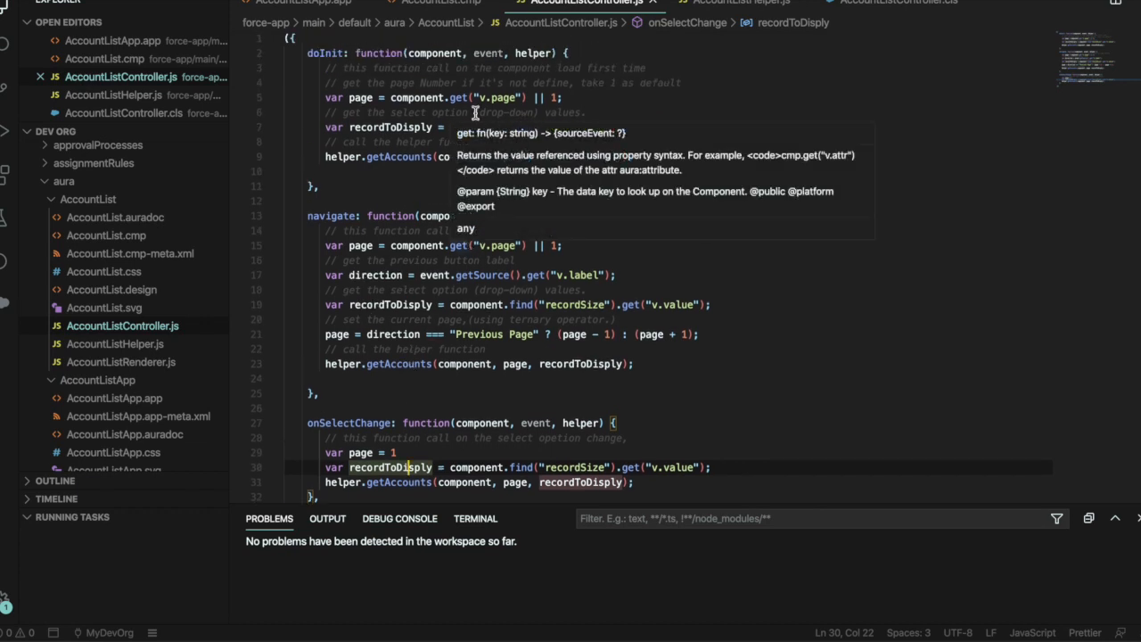
left_click(442, 112)
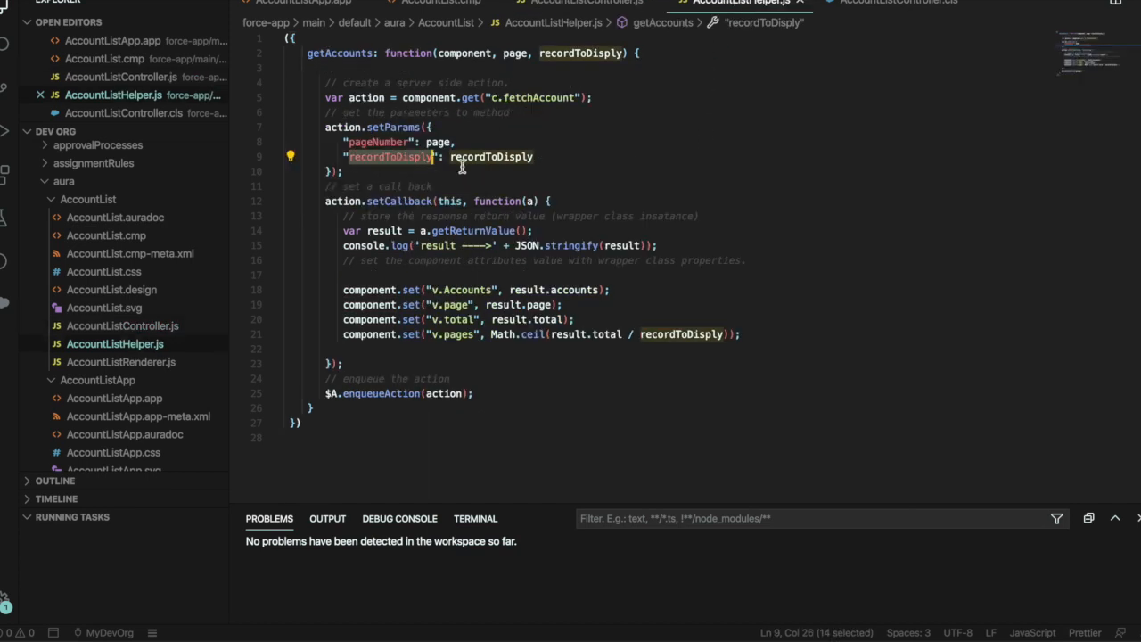
mouse_move(503, 360)
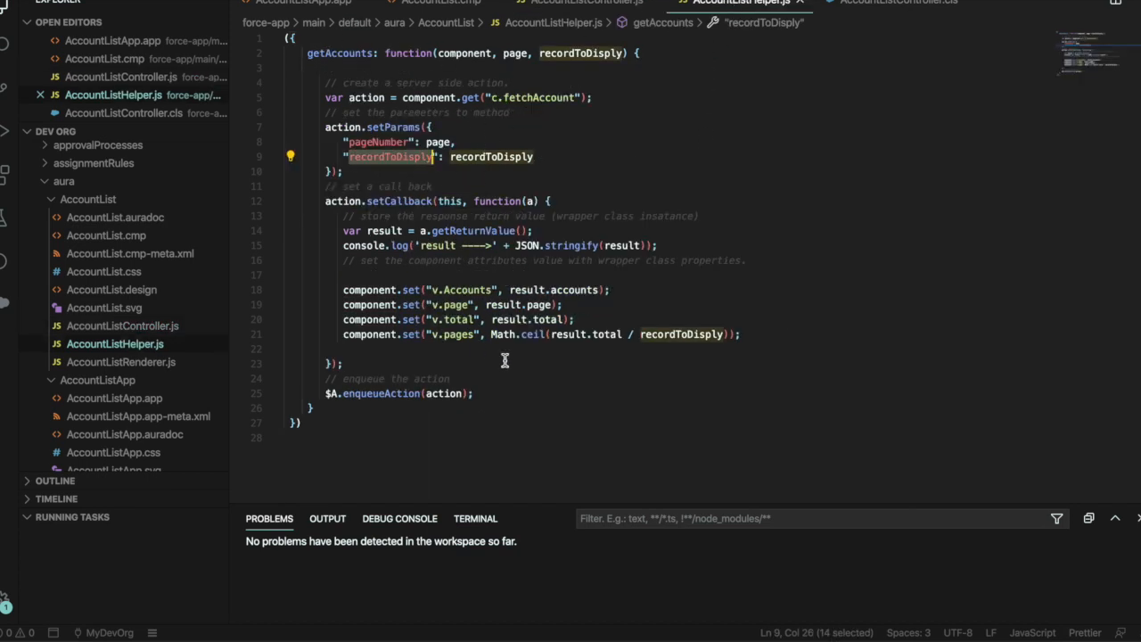
left_click(510, 364)
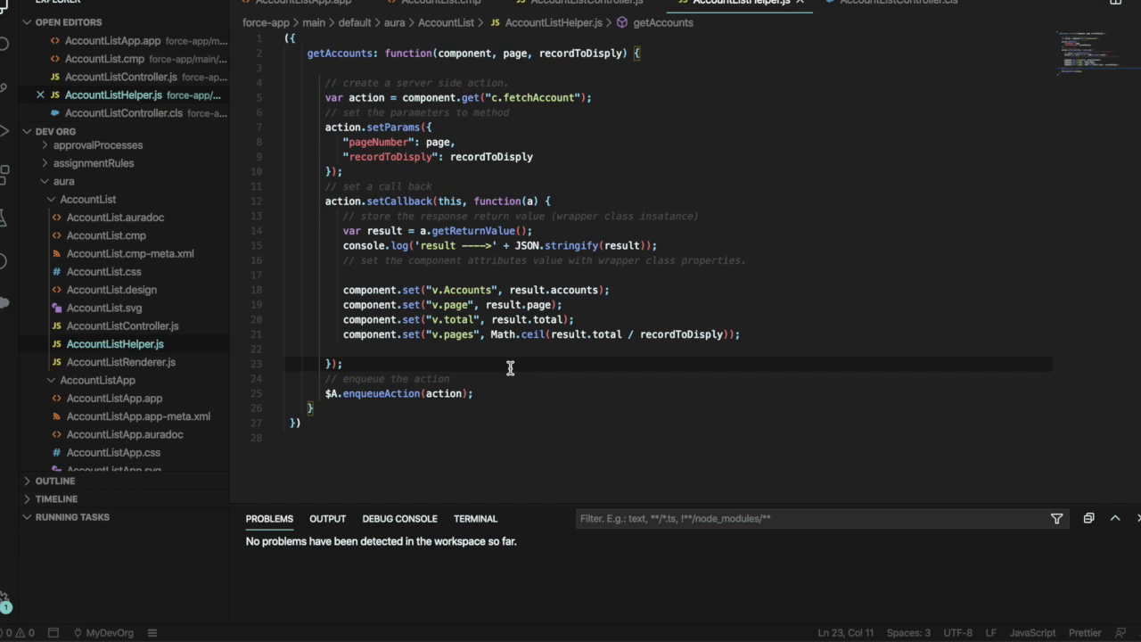
mouse_move(617, 37)
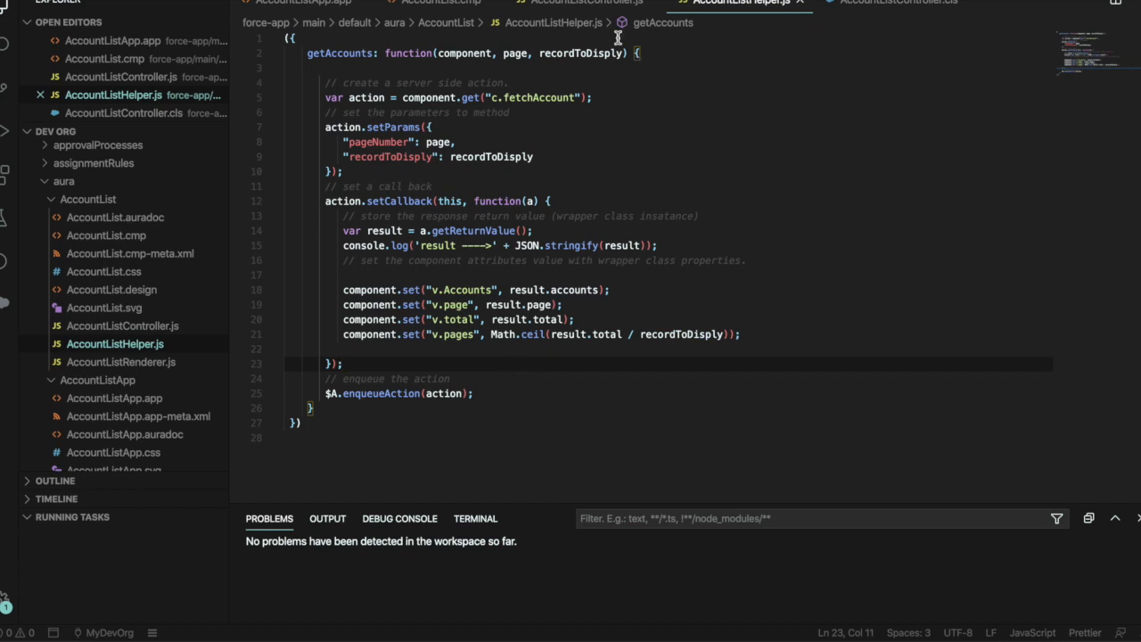
left_click(574, 4)
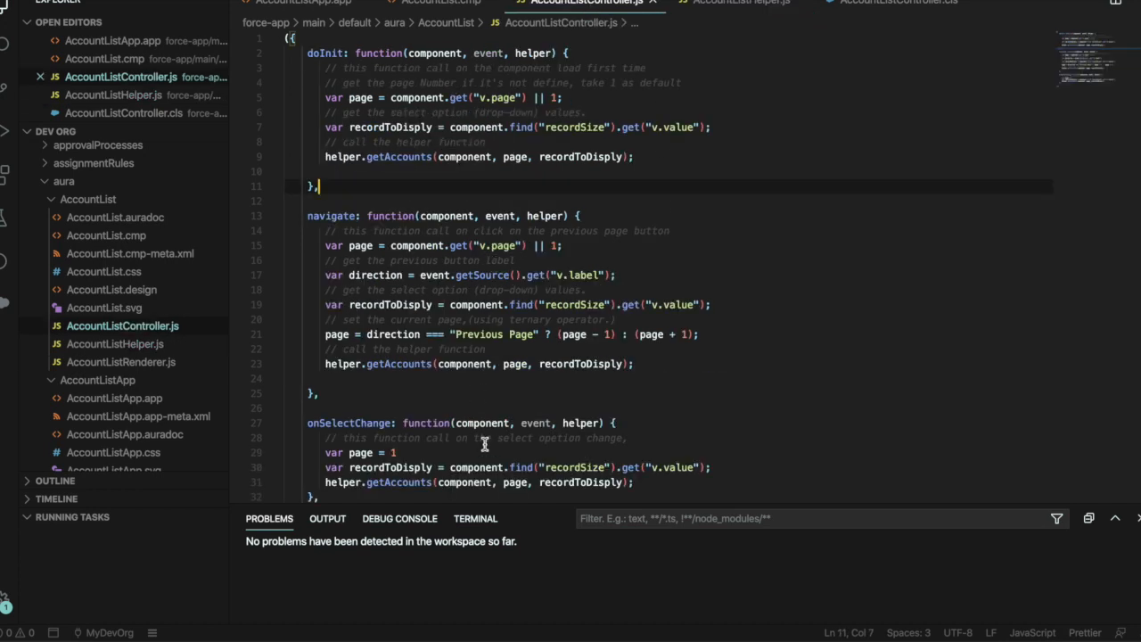
left_click(740, 3)
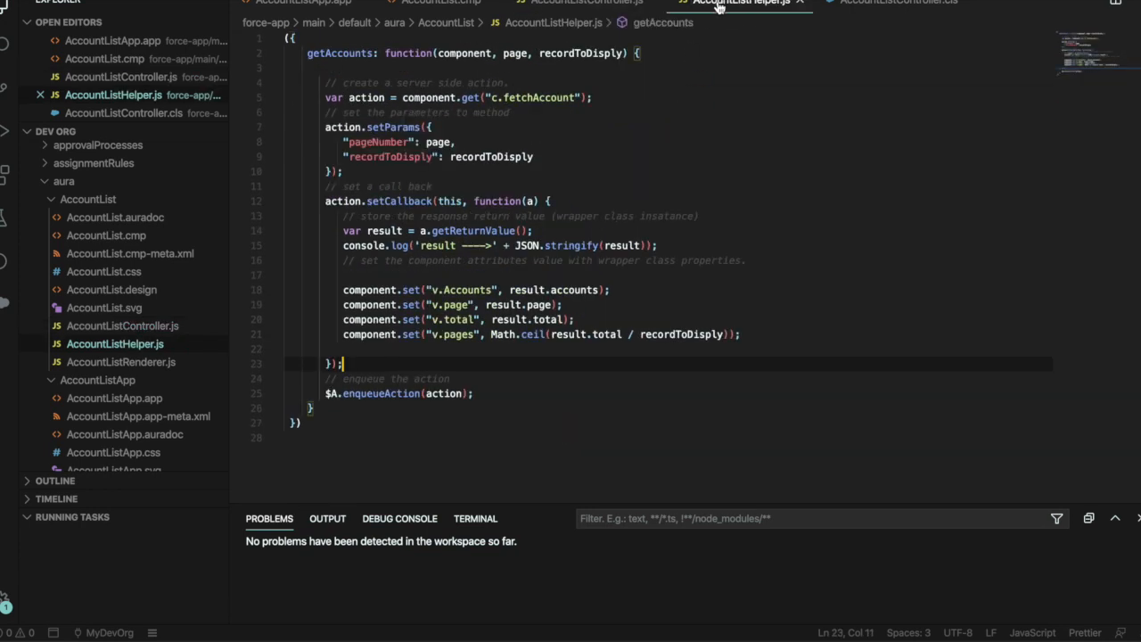
left_click(514, 113)
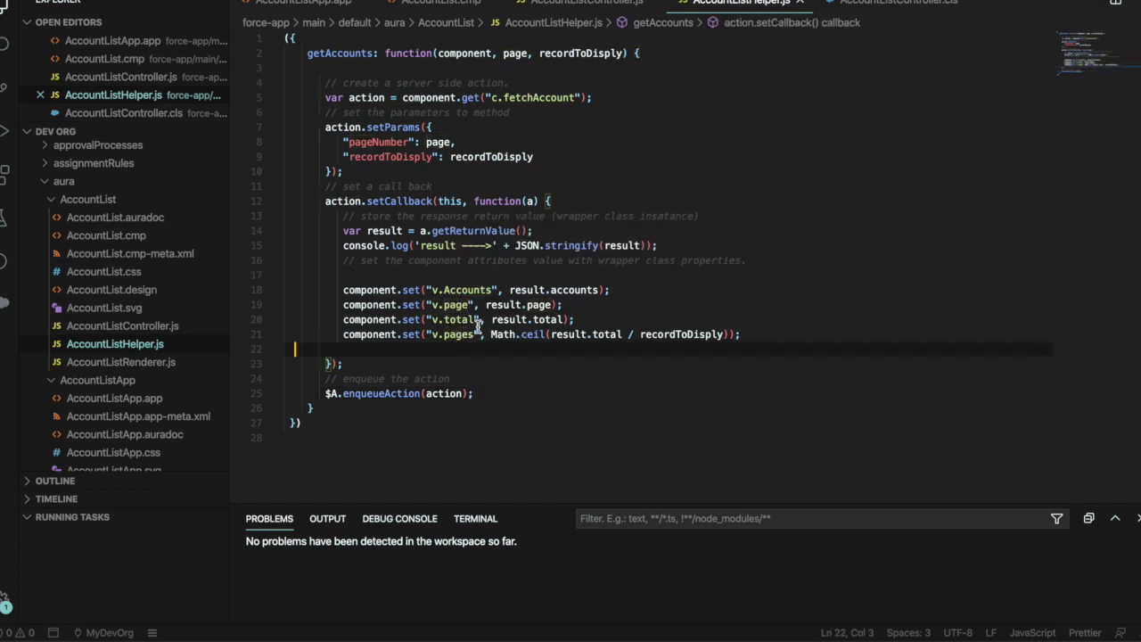
left_click(457, 378)
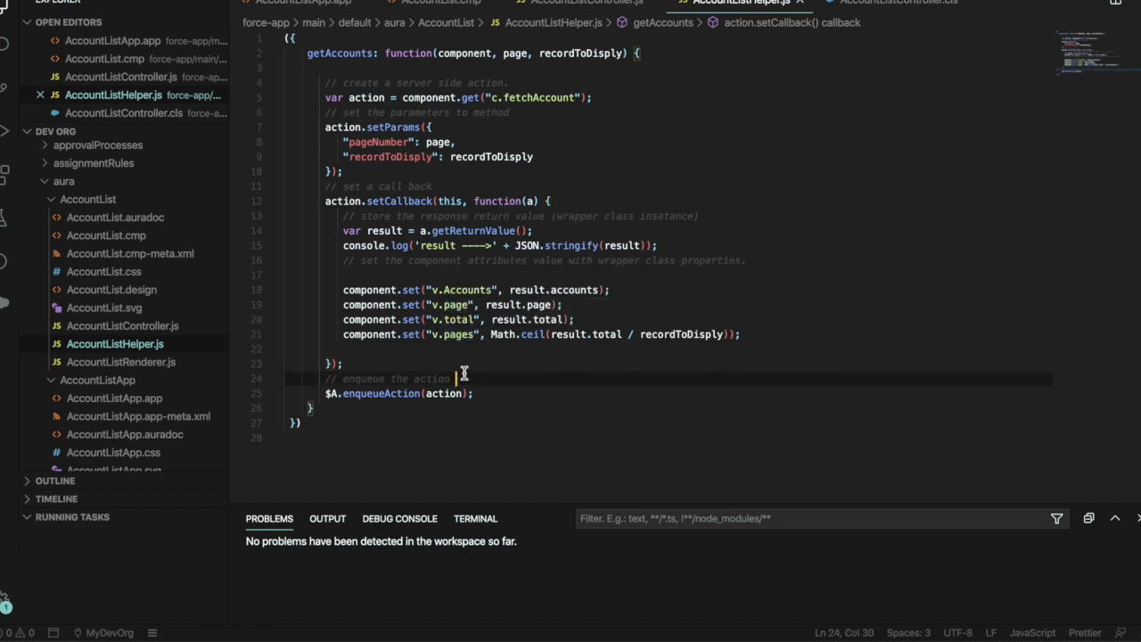
mouse_move(462, 355)
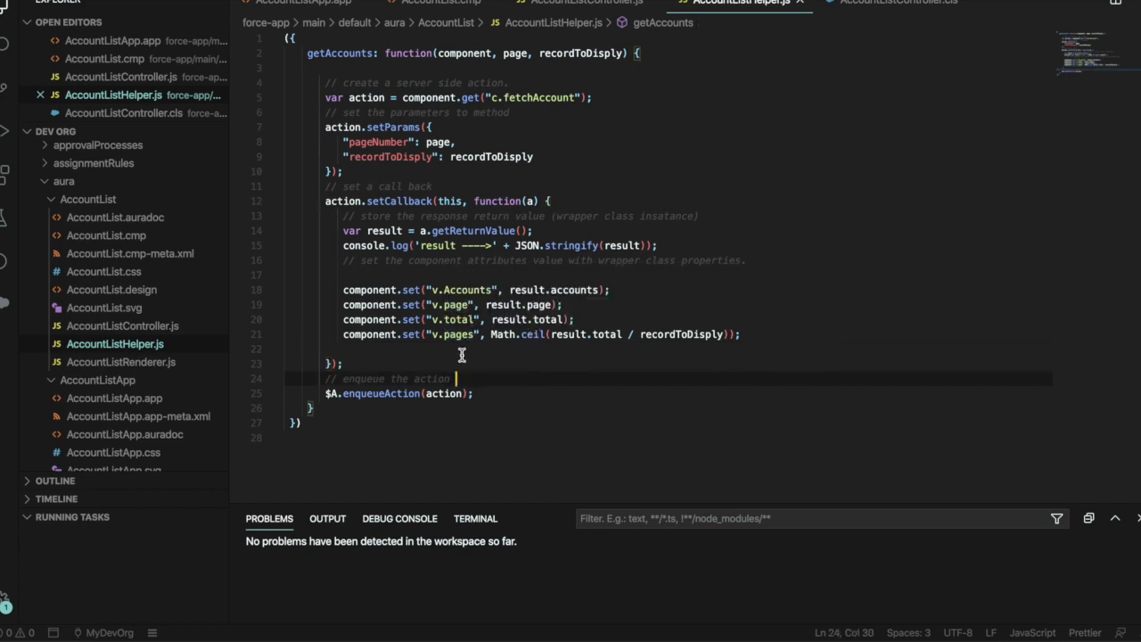
mouse_move(662, 241)
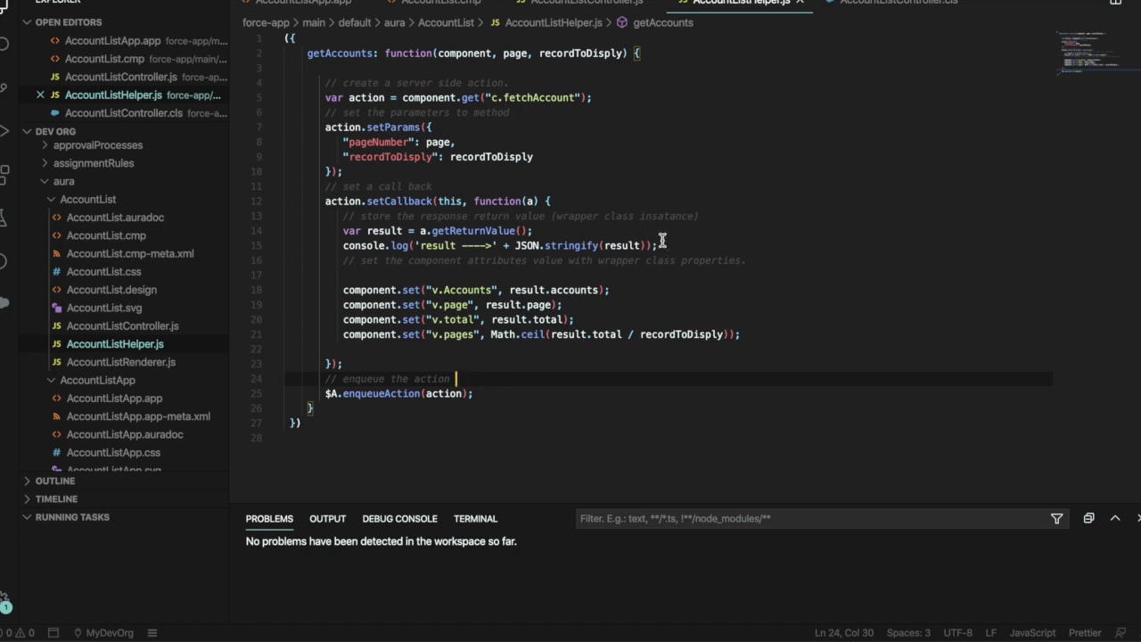
double_click(533, 96)
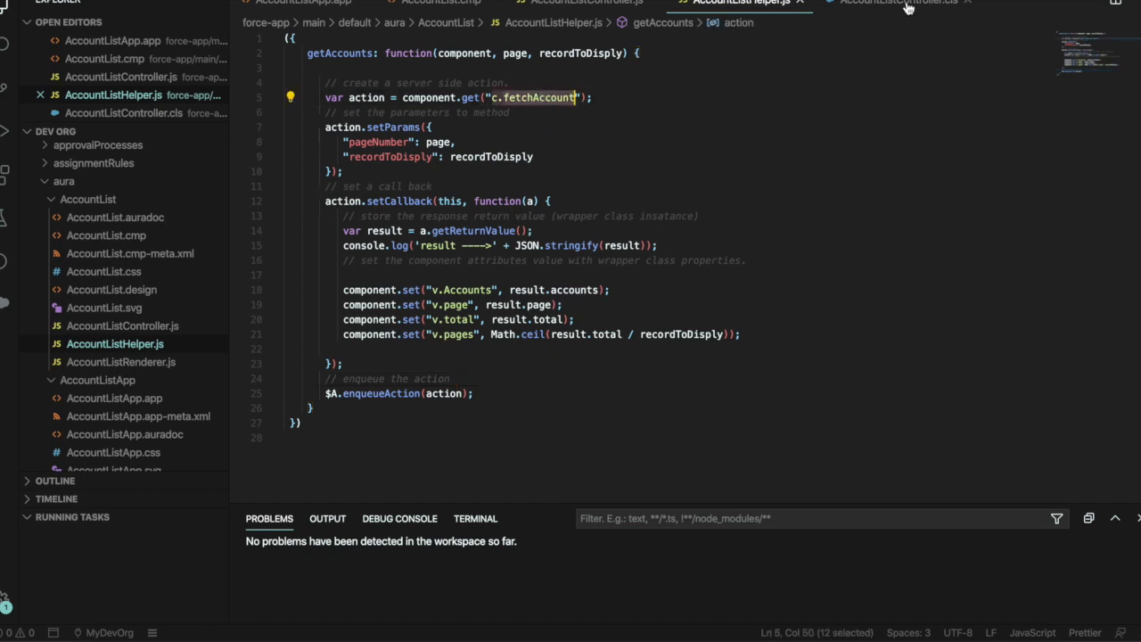
left_click(871, 82)
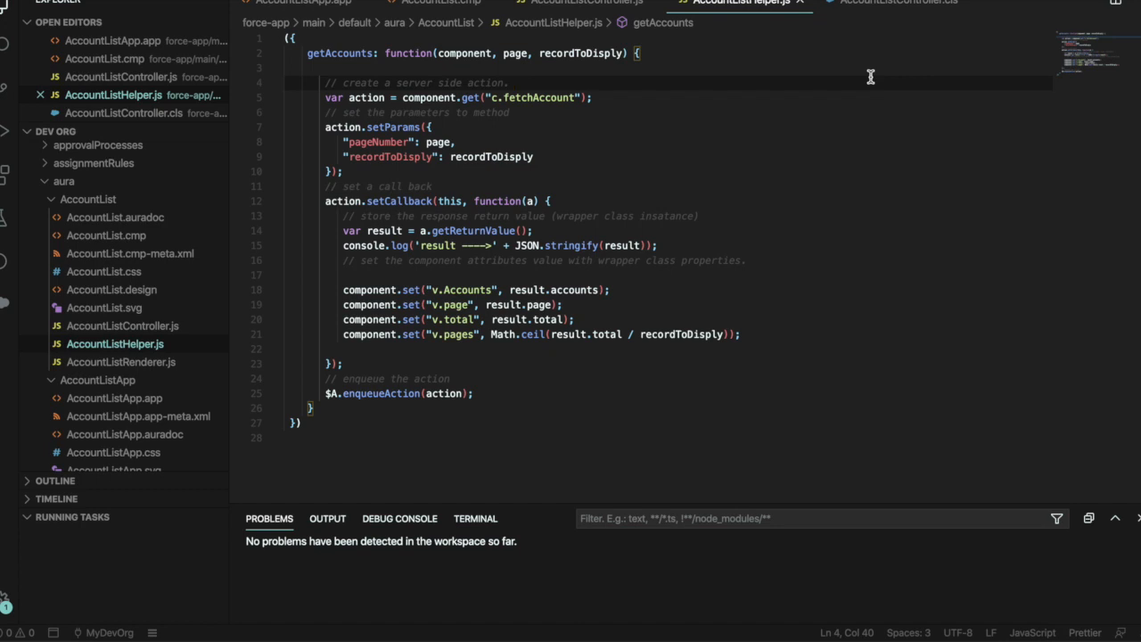
mouse_move(884, 4)
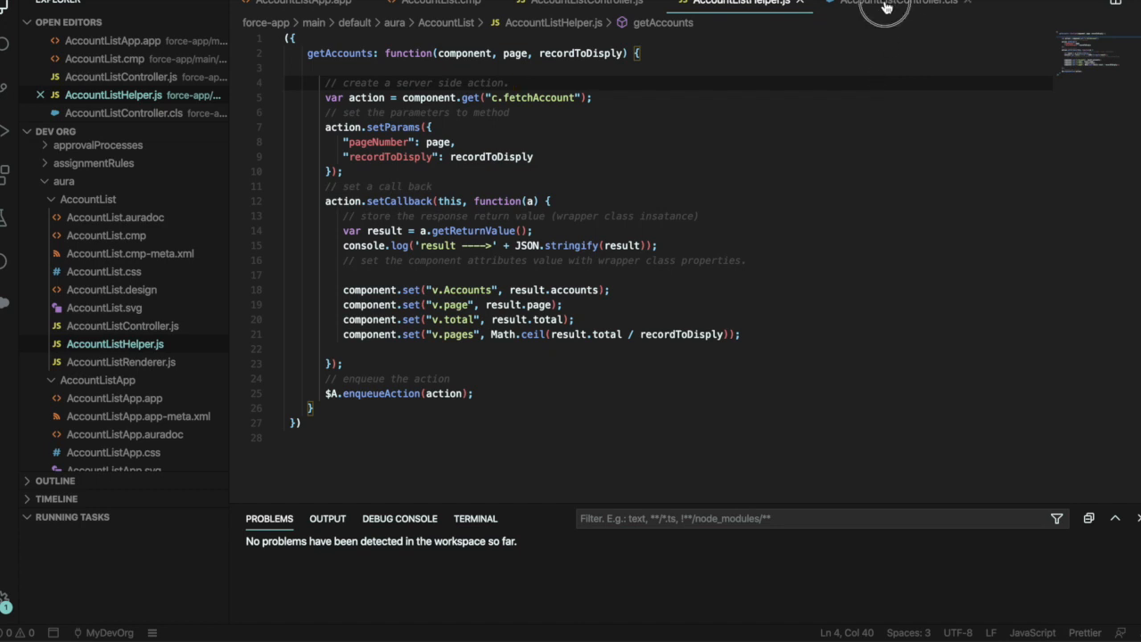
left_click(895, 3)
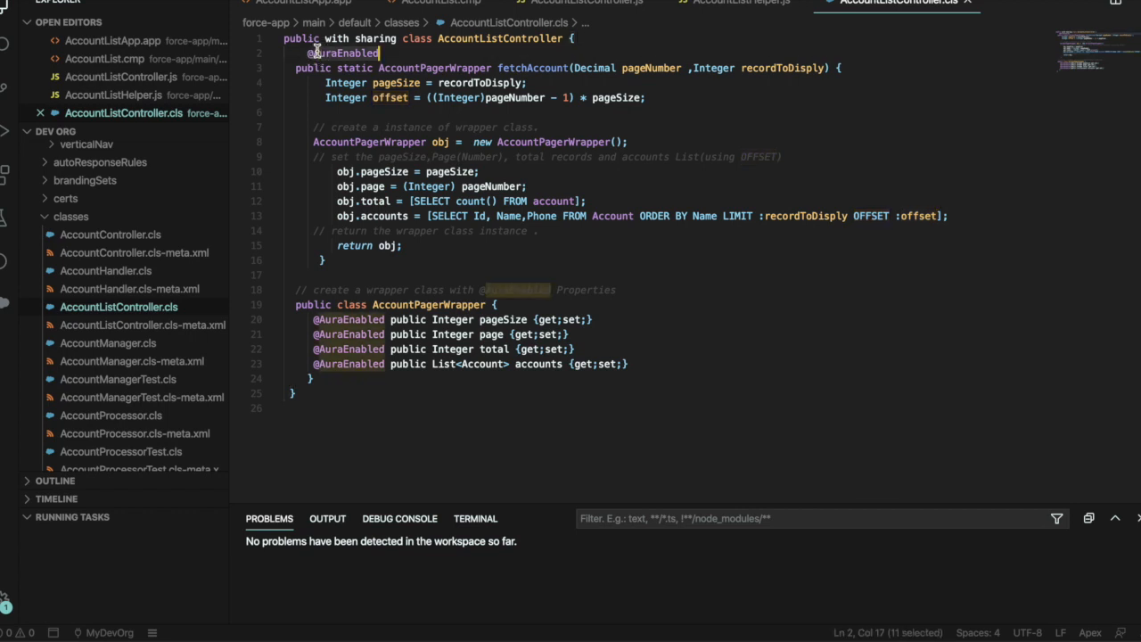
mouse_move(628, 175)
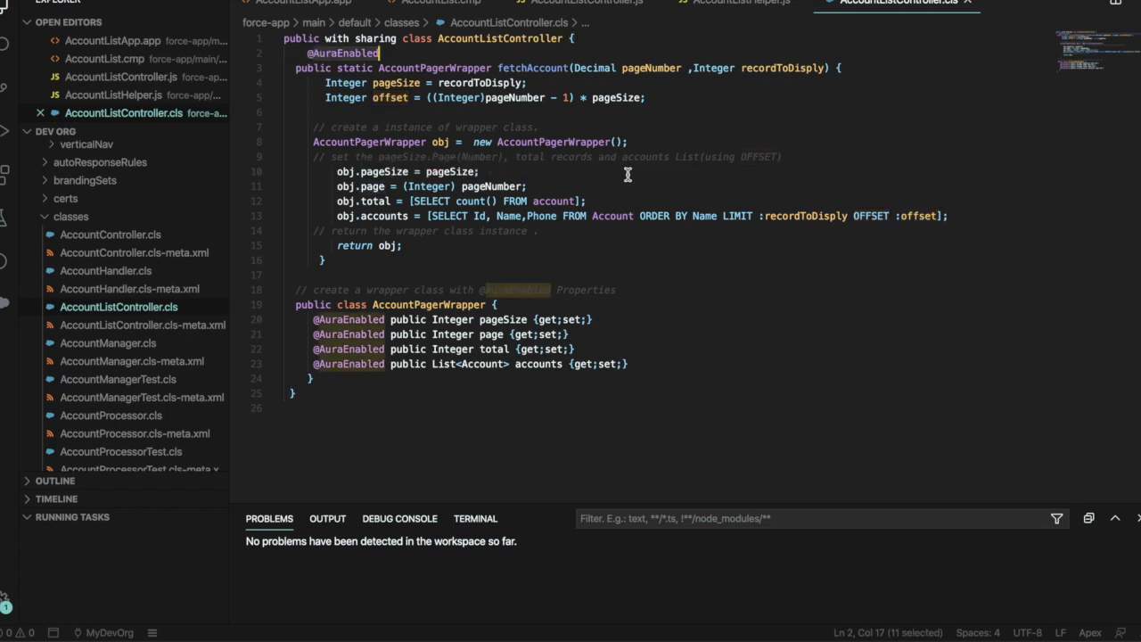
left_click(769, 157)
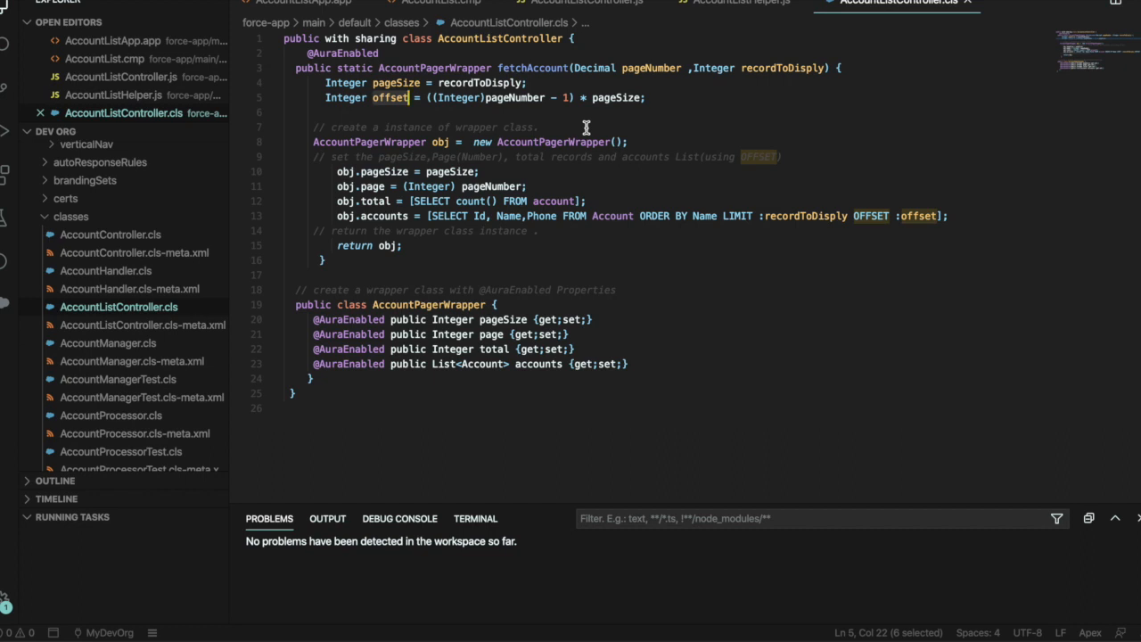
mouse_move(874, 249)
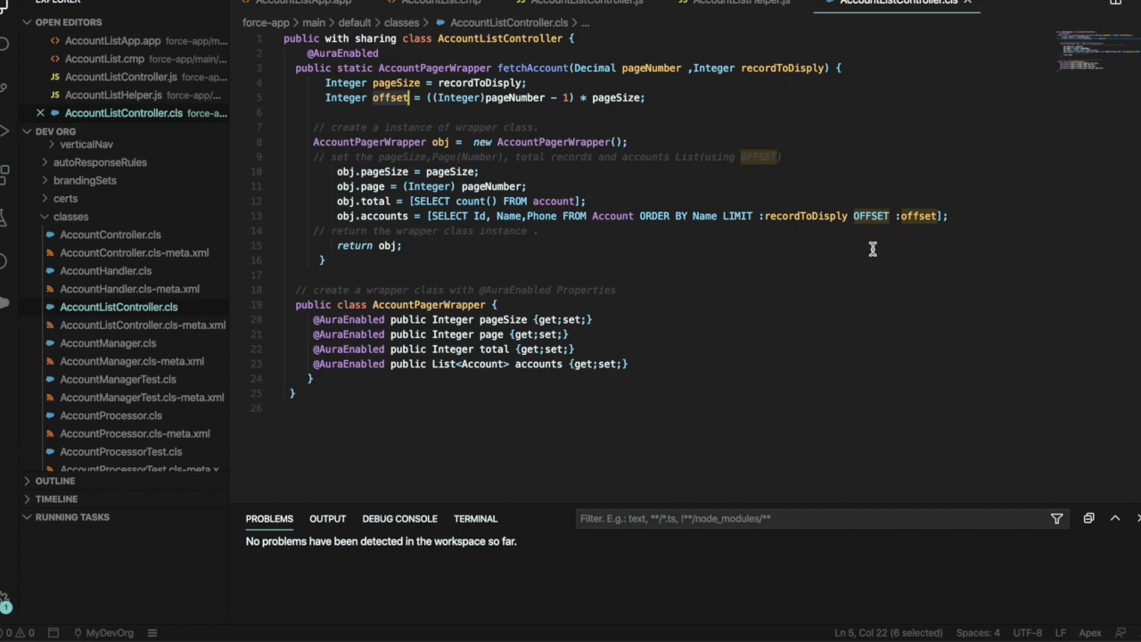
left_click(403, 246)
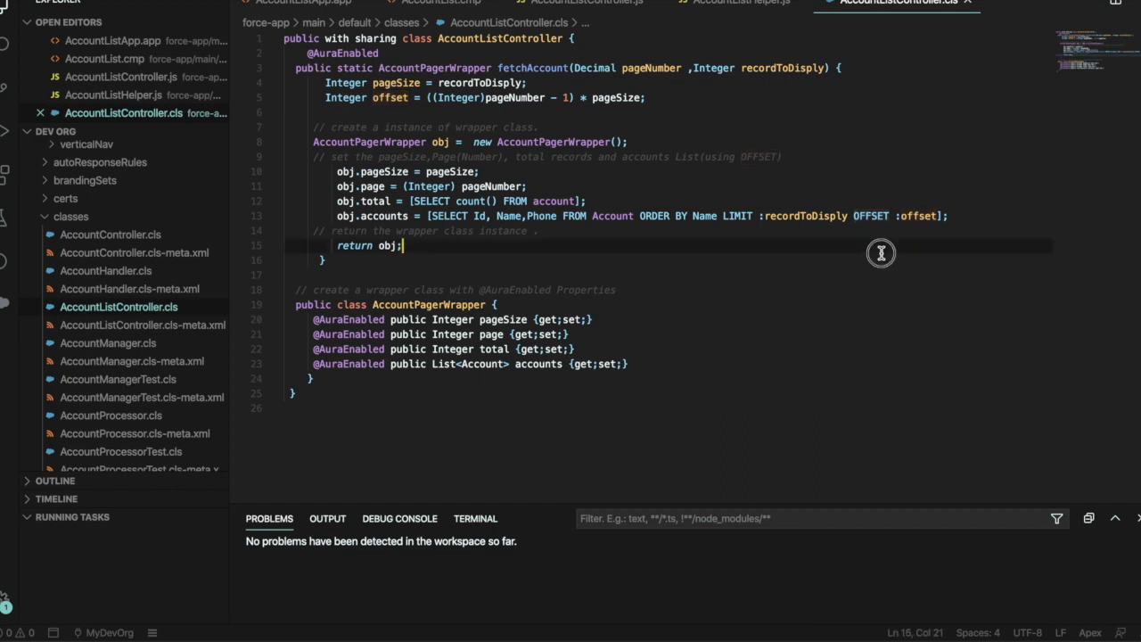
mouse_move(548, 253)
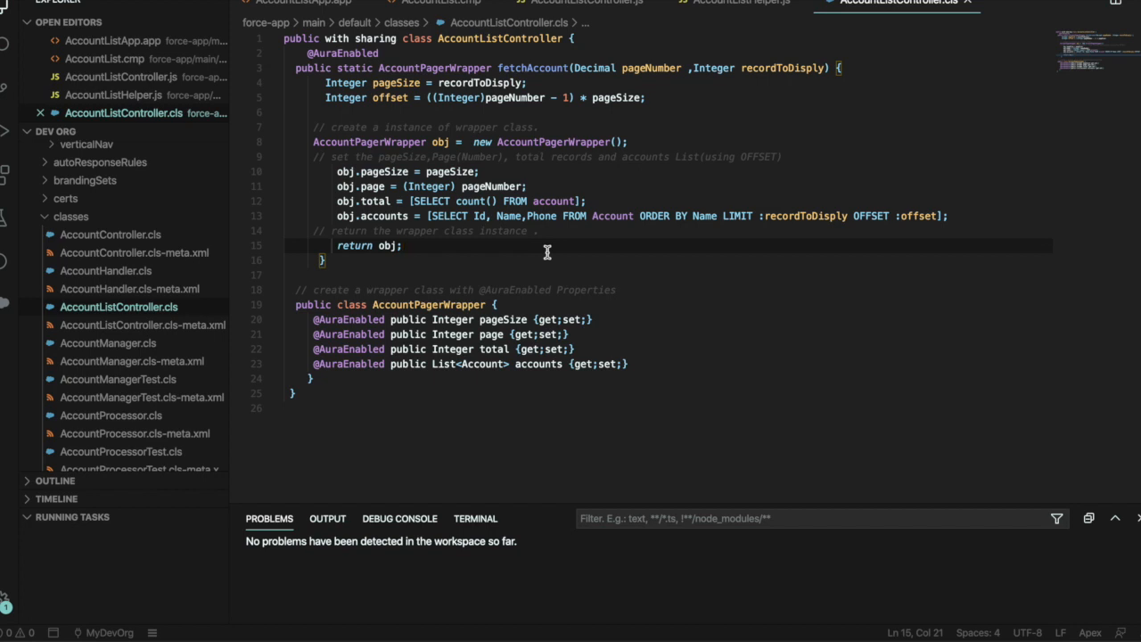
scroll("down", 3)
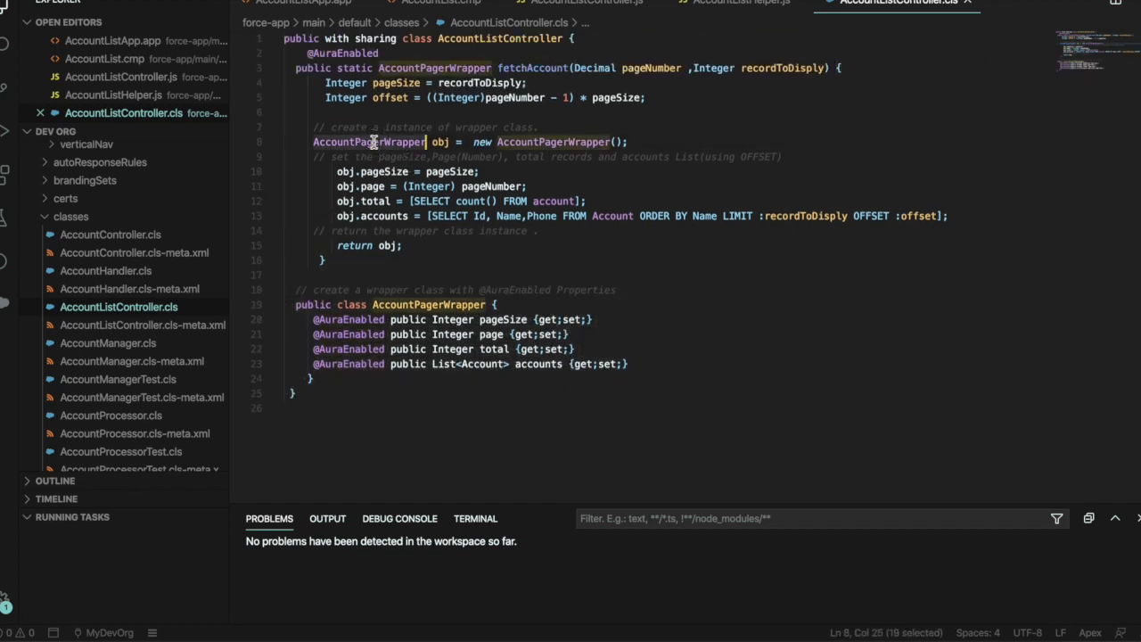
mouse_move(602, 300)
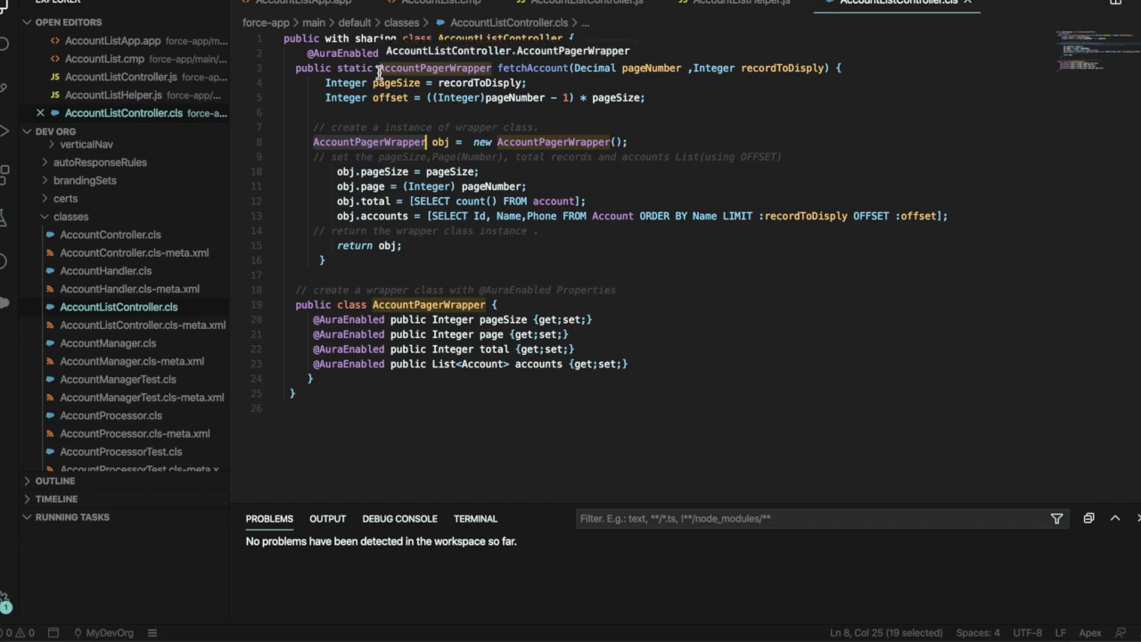
left_click(303, 4)
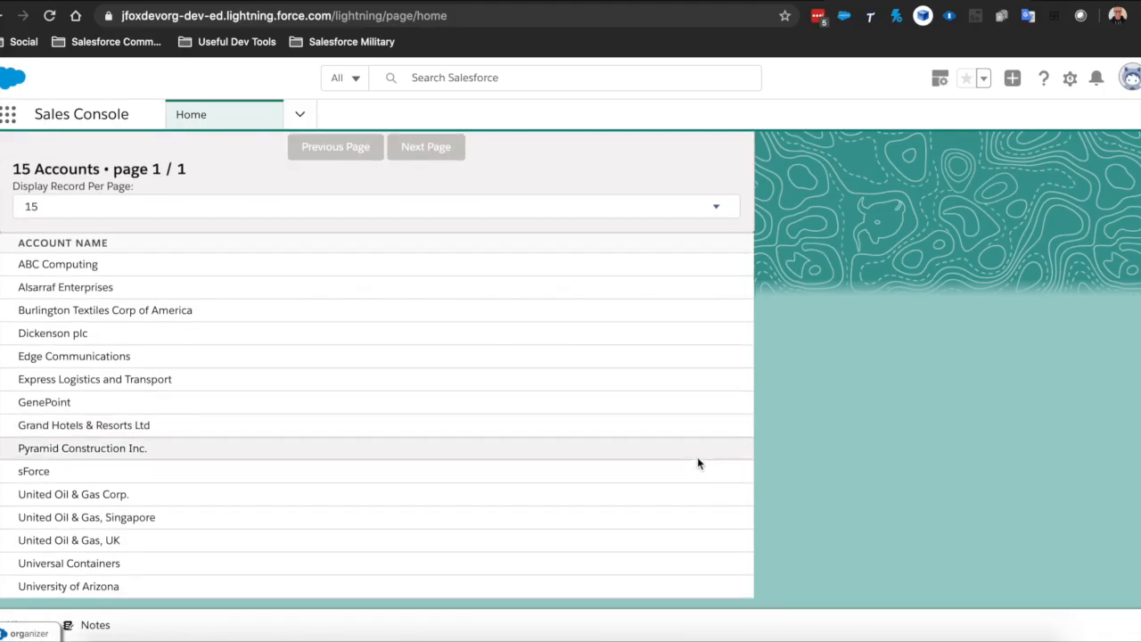
- With 10 records per page, return from page 2 to page 1 of 2
scroll("up", 3)
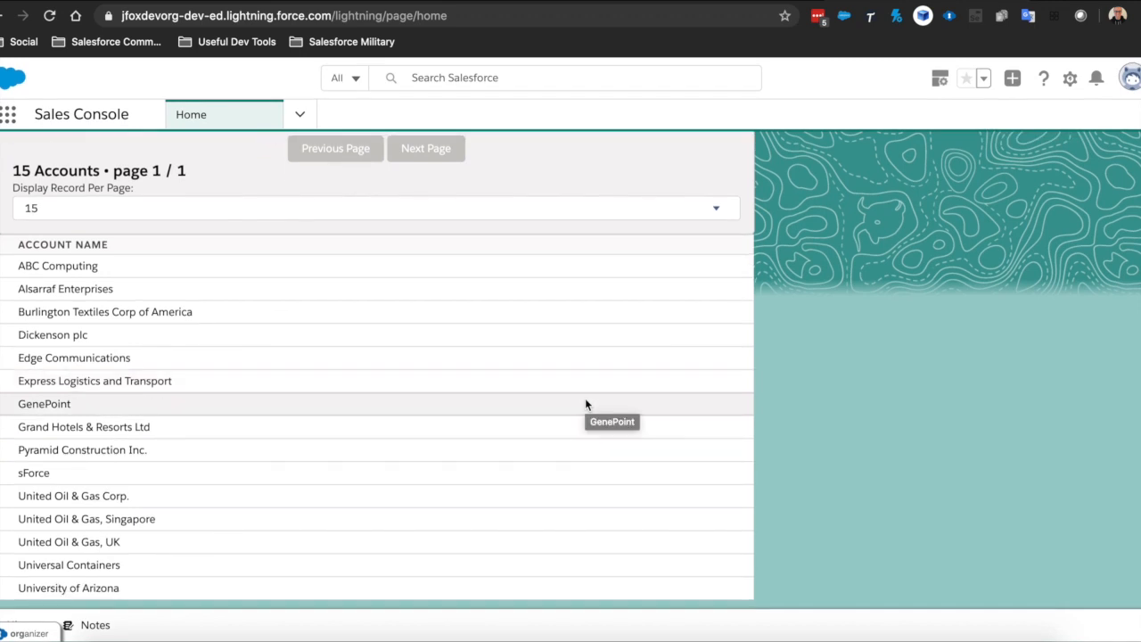
mouse_move(388, 221)
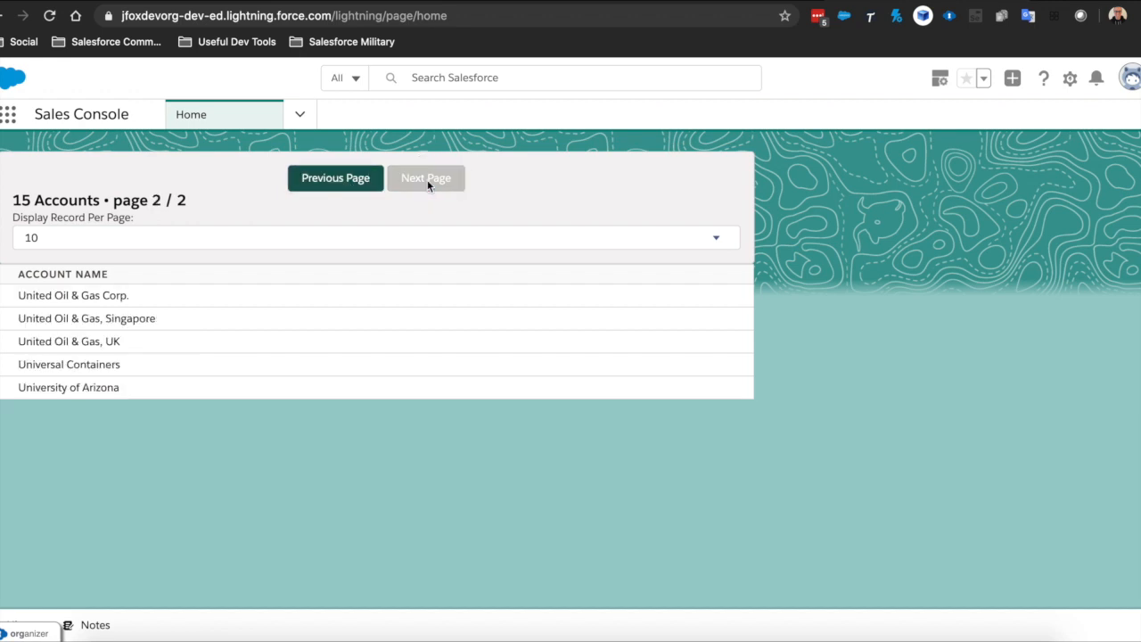
left_click(336, 178)
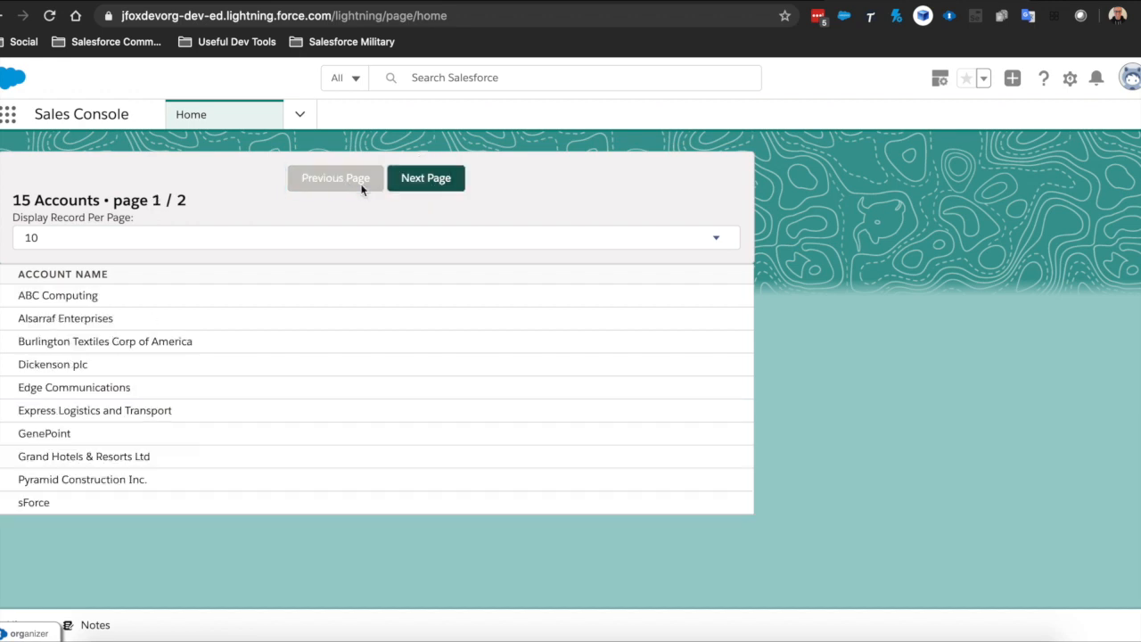
mouse_move(453, 244)
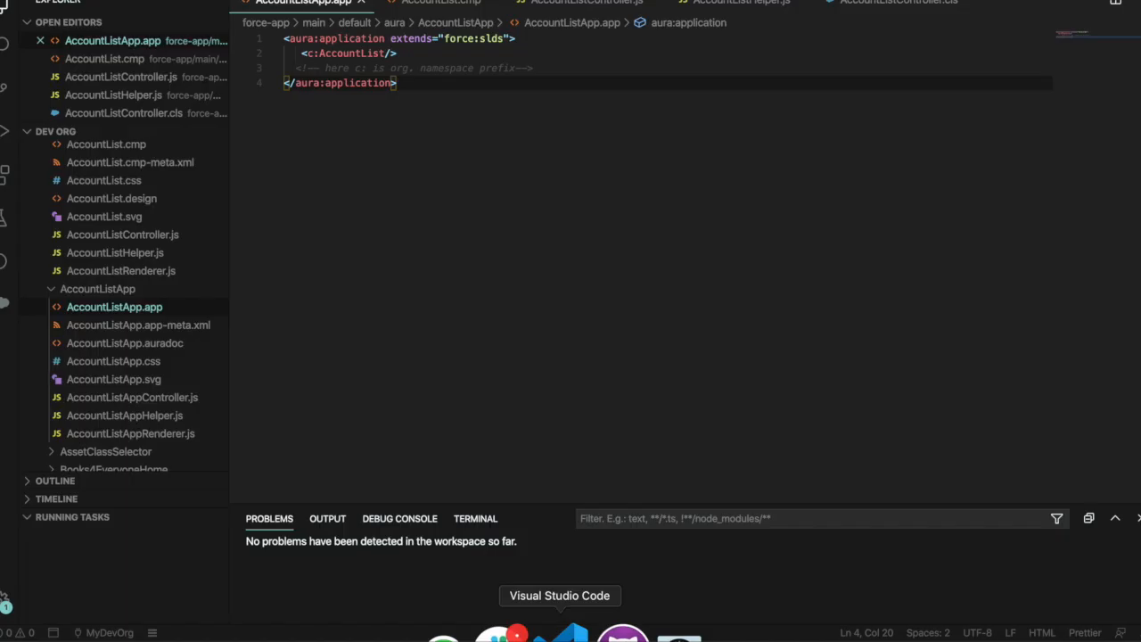
- From the c:AccountList reference, bring up AccountList.cmp paging buttons and option markup
double_click(350, 54)
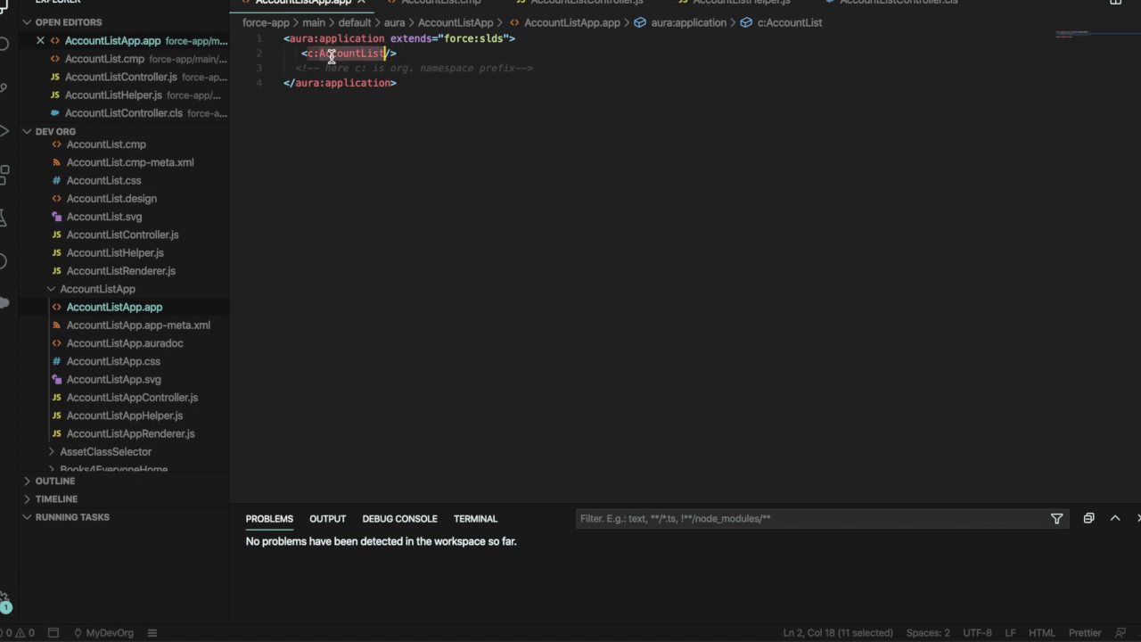
left_click(439, 3)
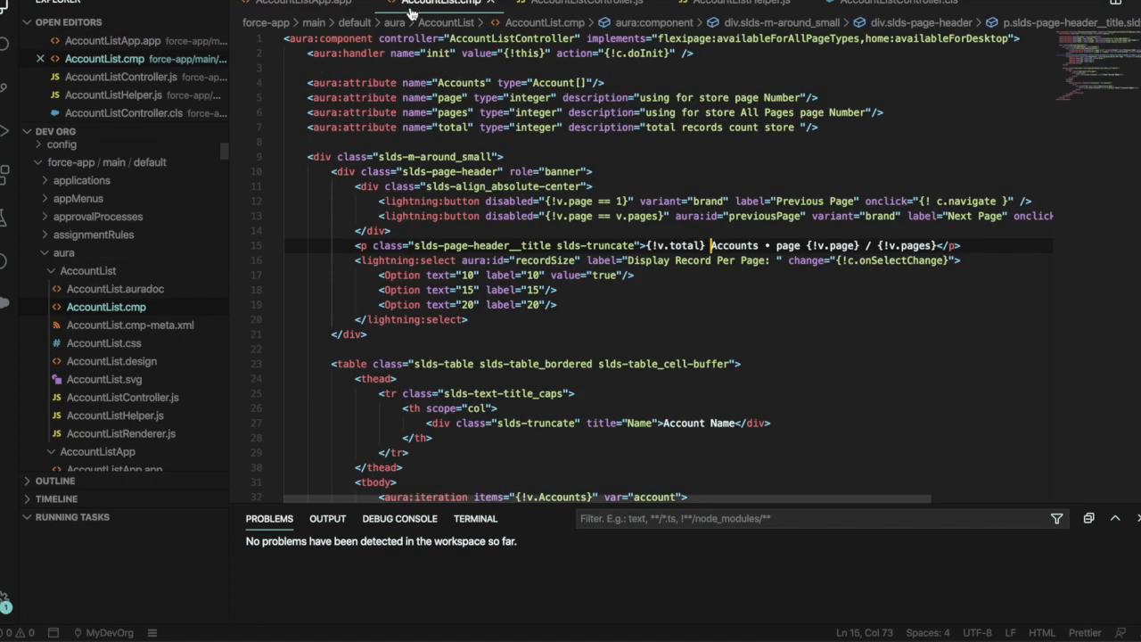
scroll("down", 3)
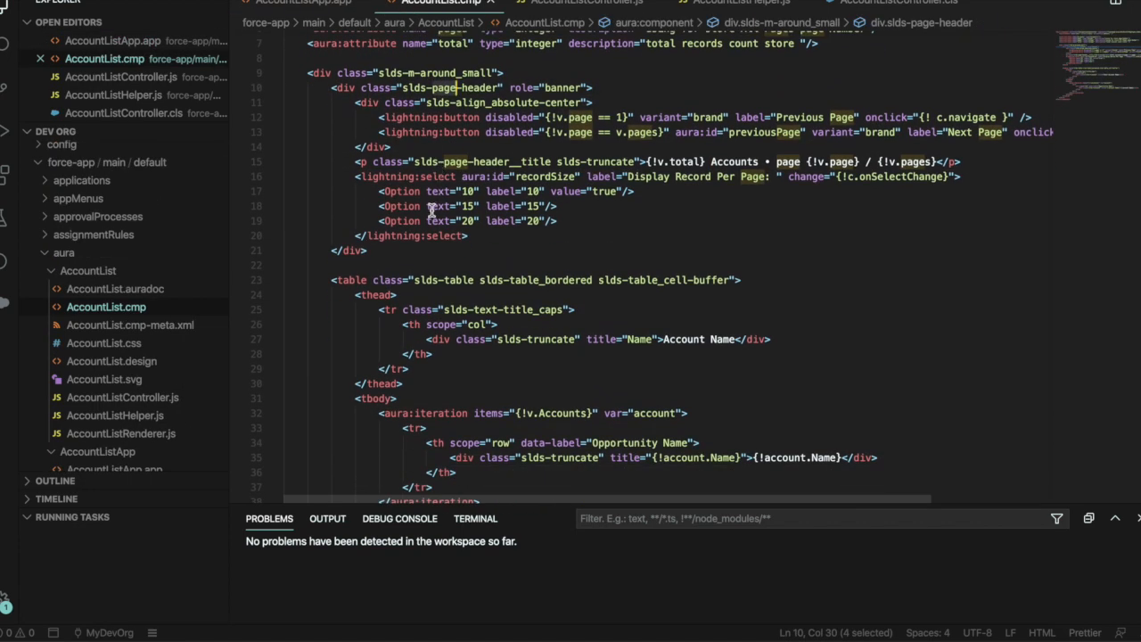
scroll("down", 3)
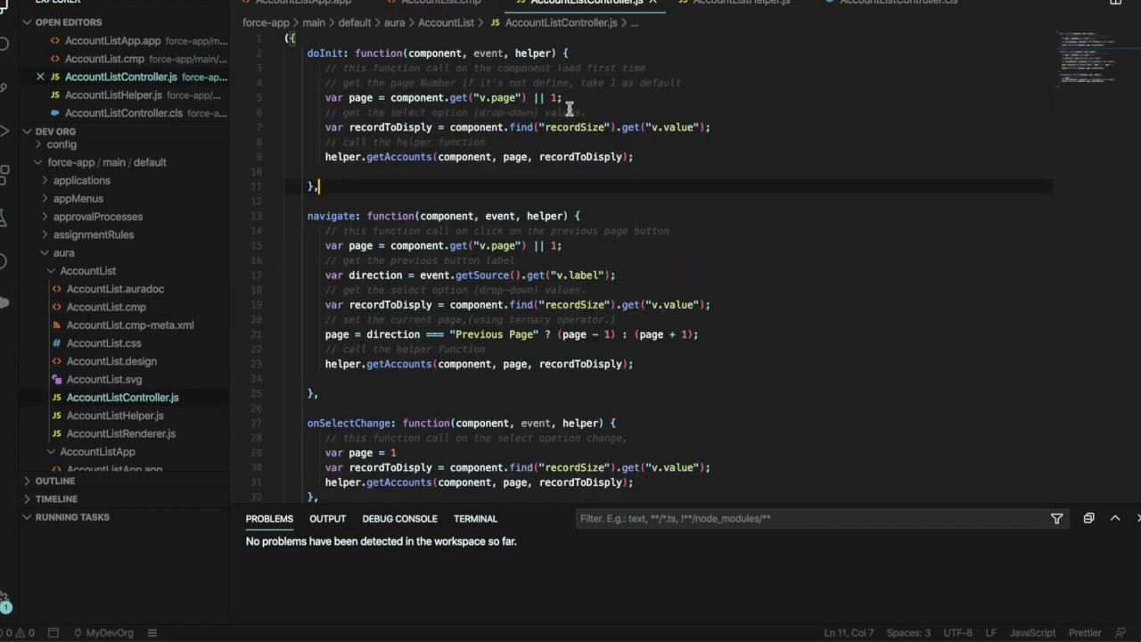
- Scroll through the doInit and navigate handlers in AccountListController.js
scroll("up", 3)
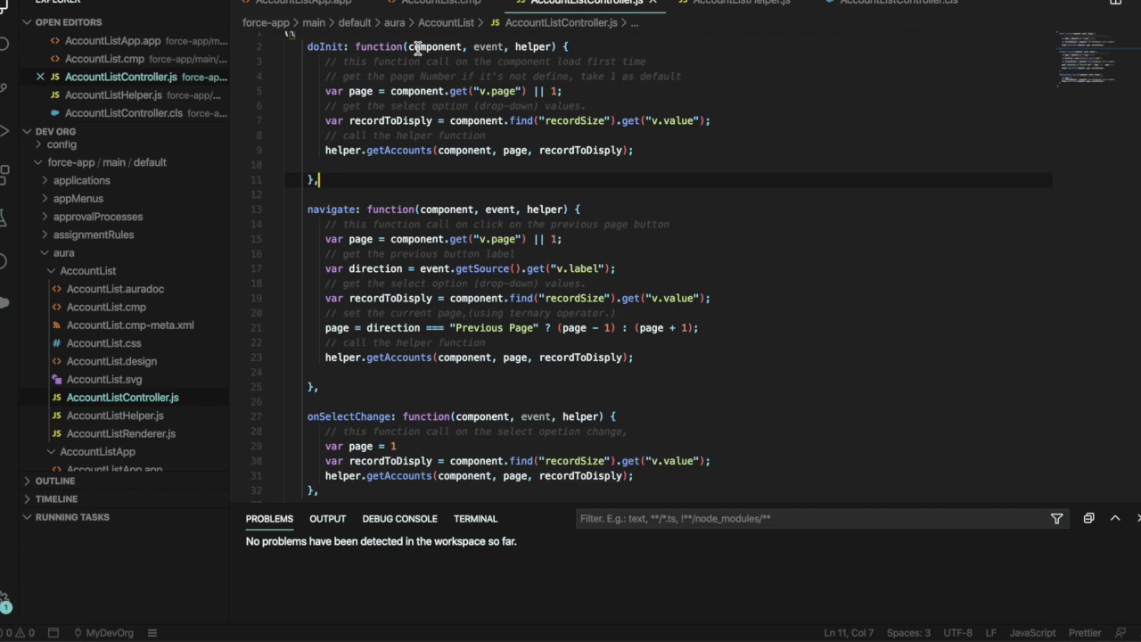
scroll("down", 3)
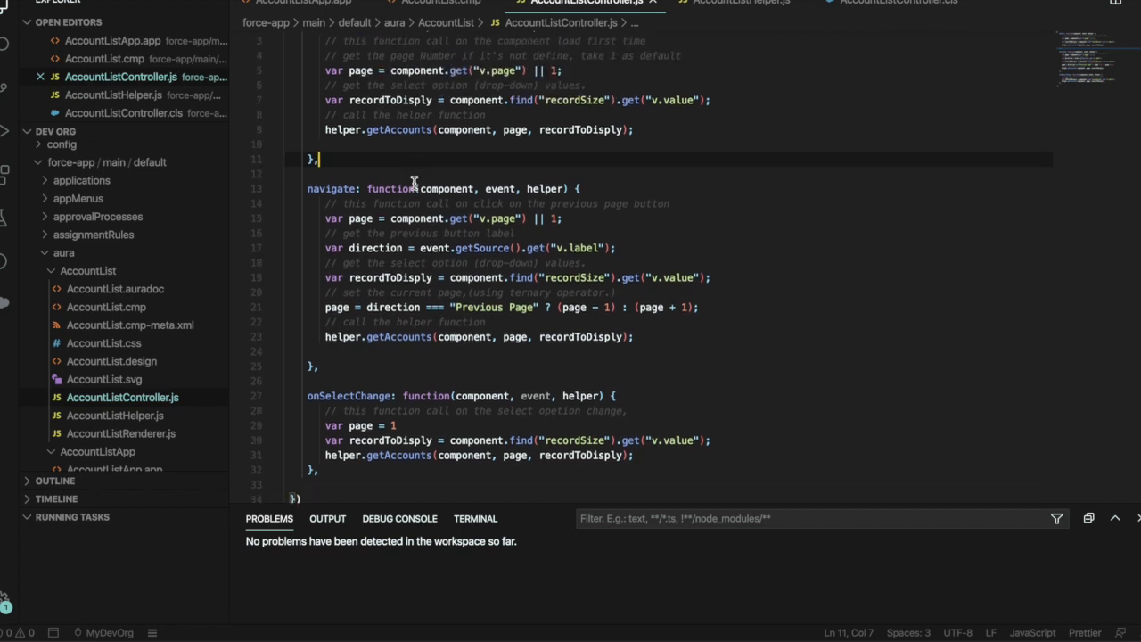
scroll("down", 3)
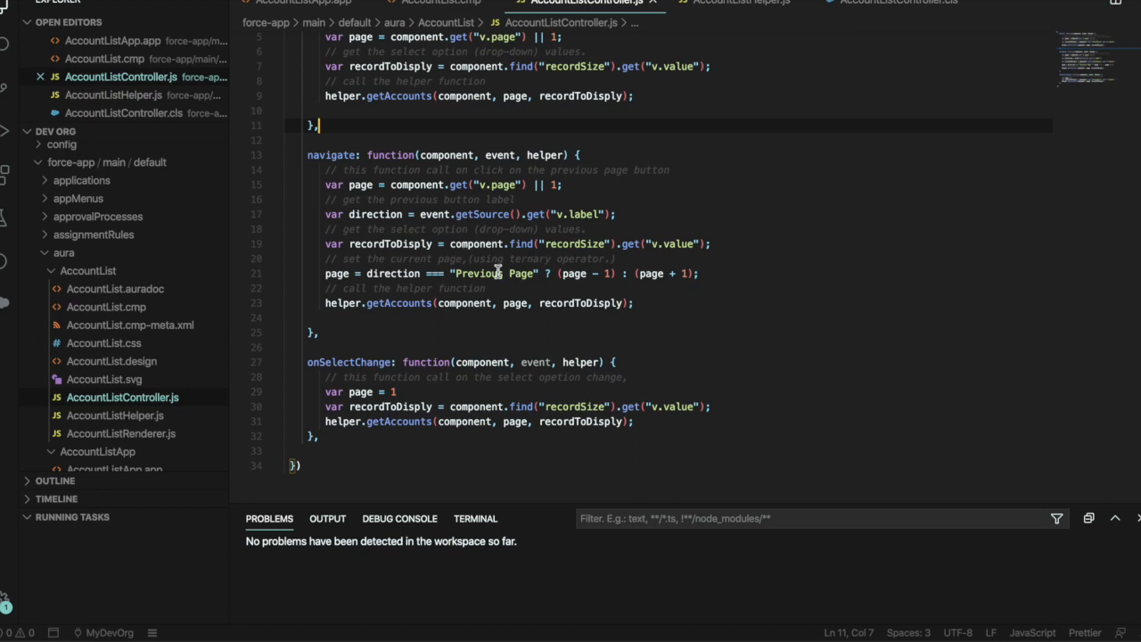
scroll("up", 3)
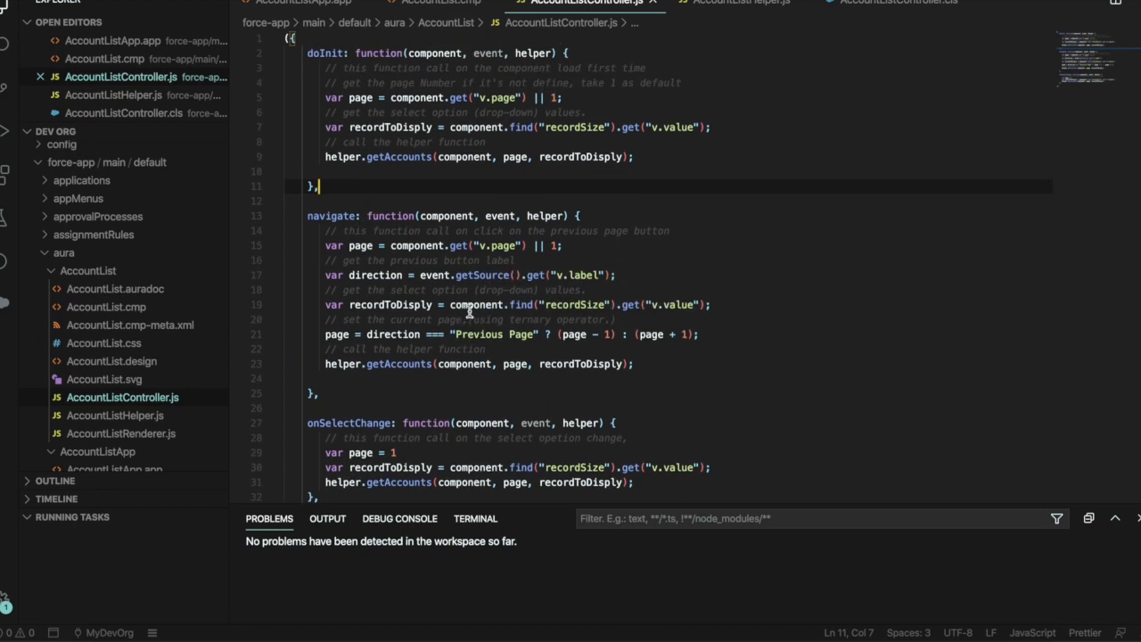
- Review onSelectChange and doInit again, then move to AccountListHelper.js
scroll("down", 3)
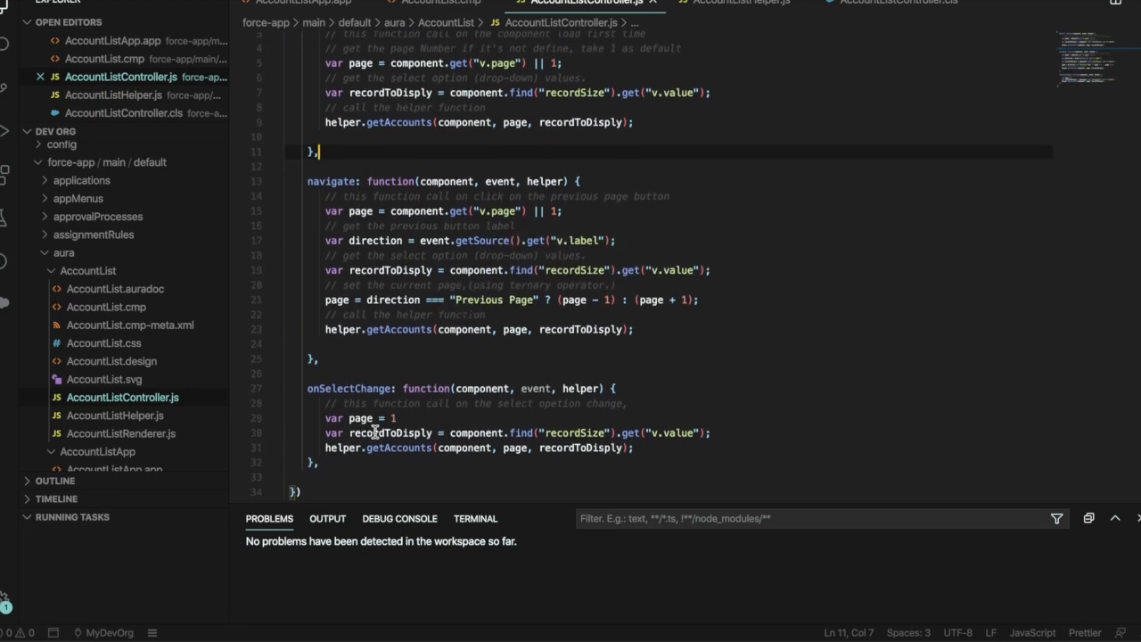
scroll("up", 3)
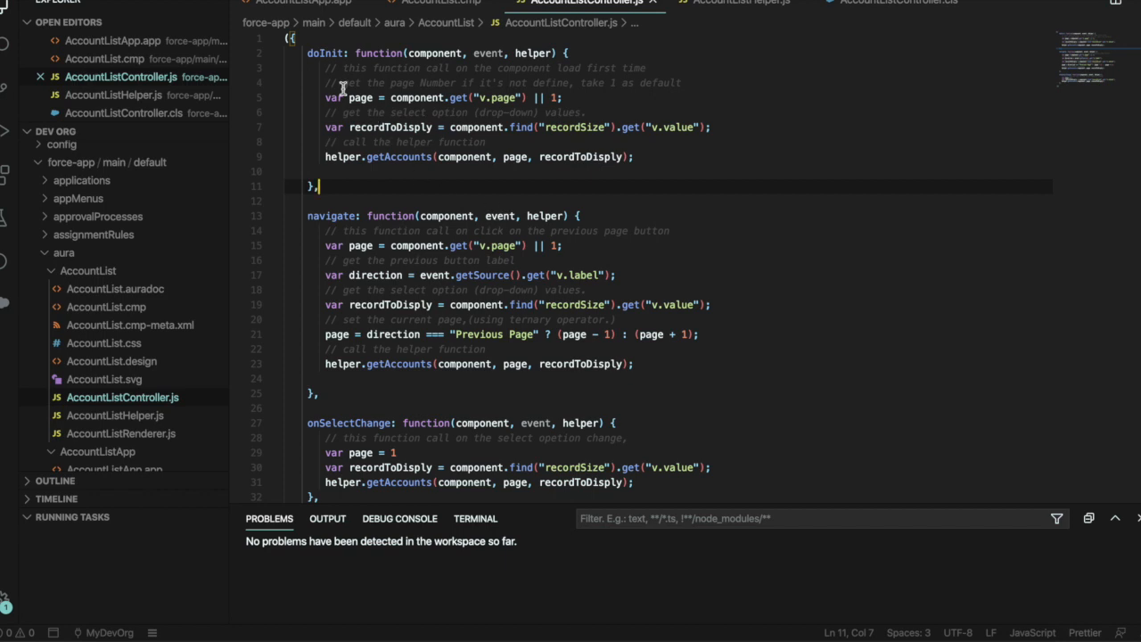
left_click(307, 200)
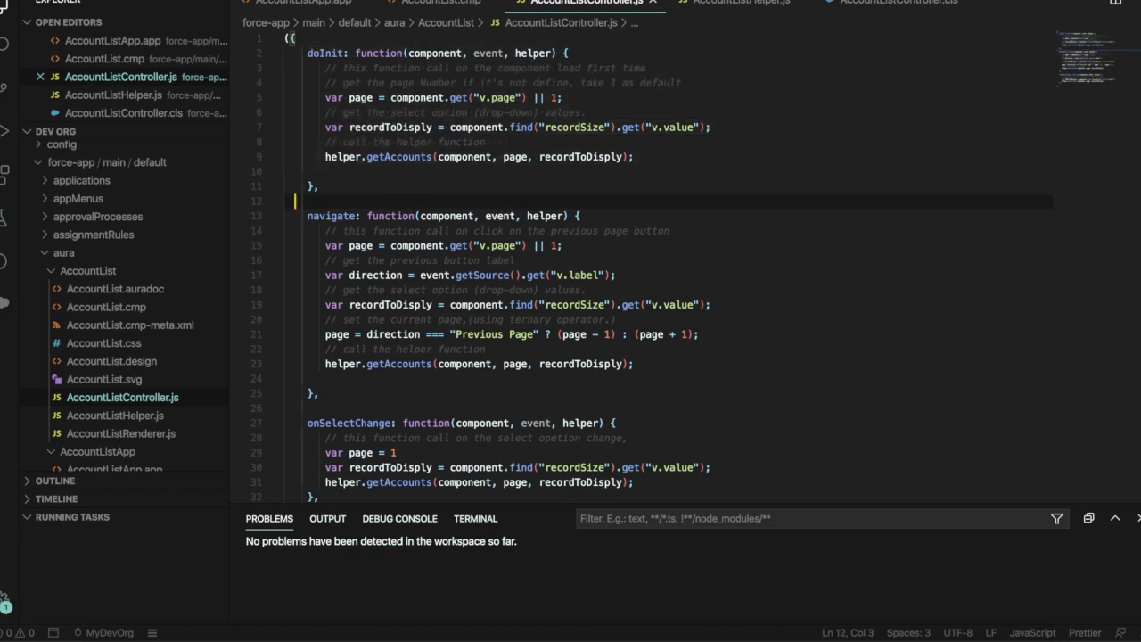
left_click(740, 3)
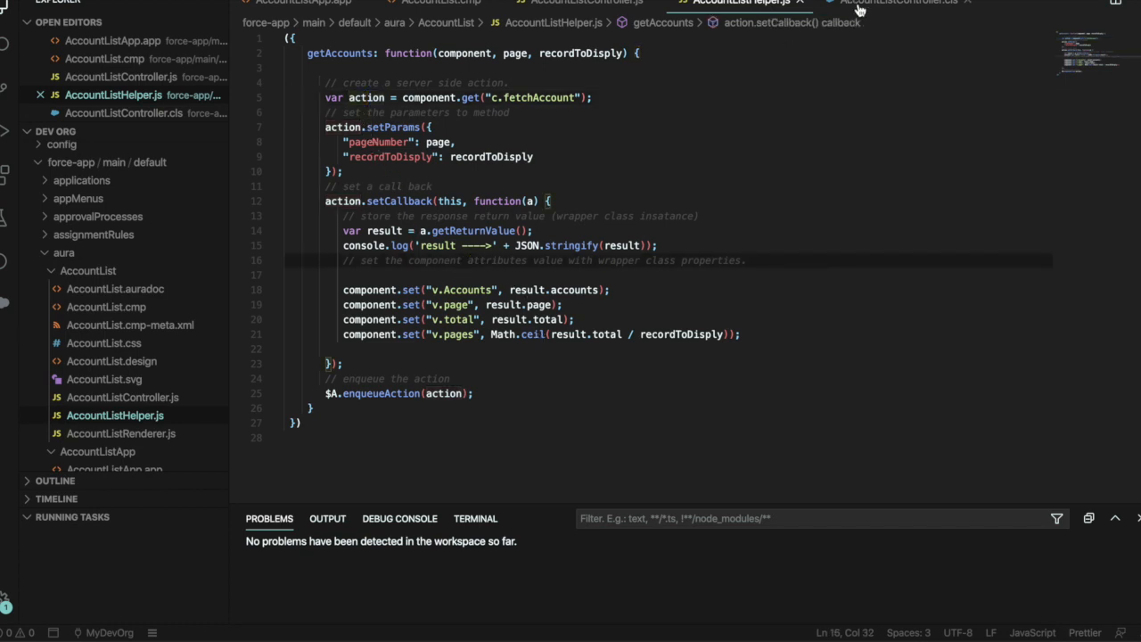
- Bring up the Apex AccountListController class and point at its account query
left_click(896, 4)
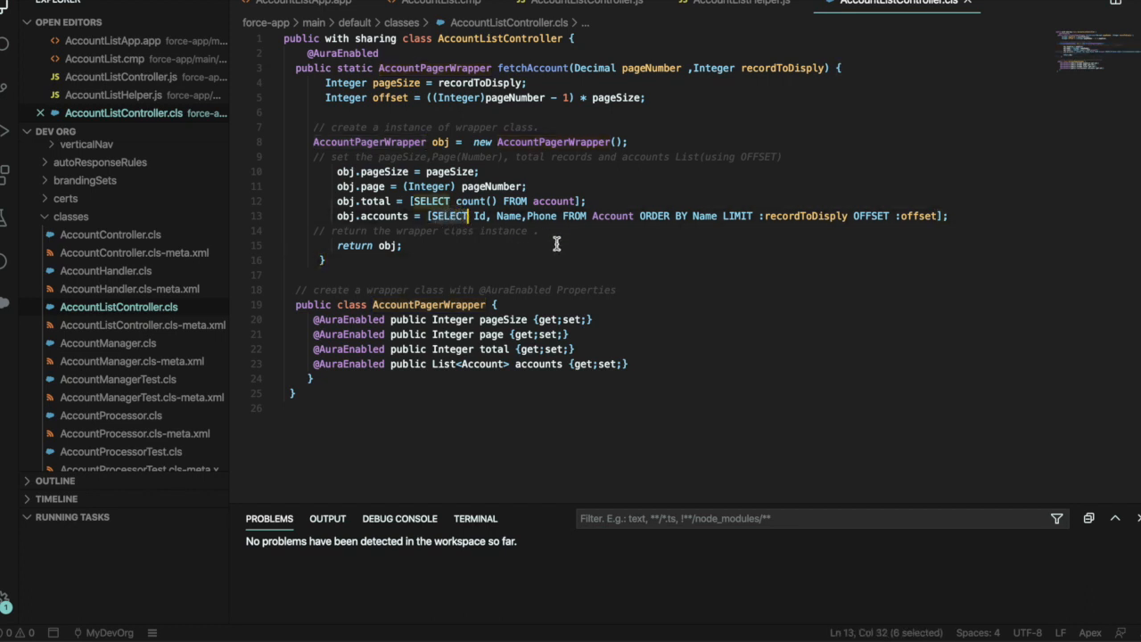
left_click(554, 246)
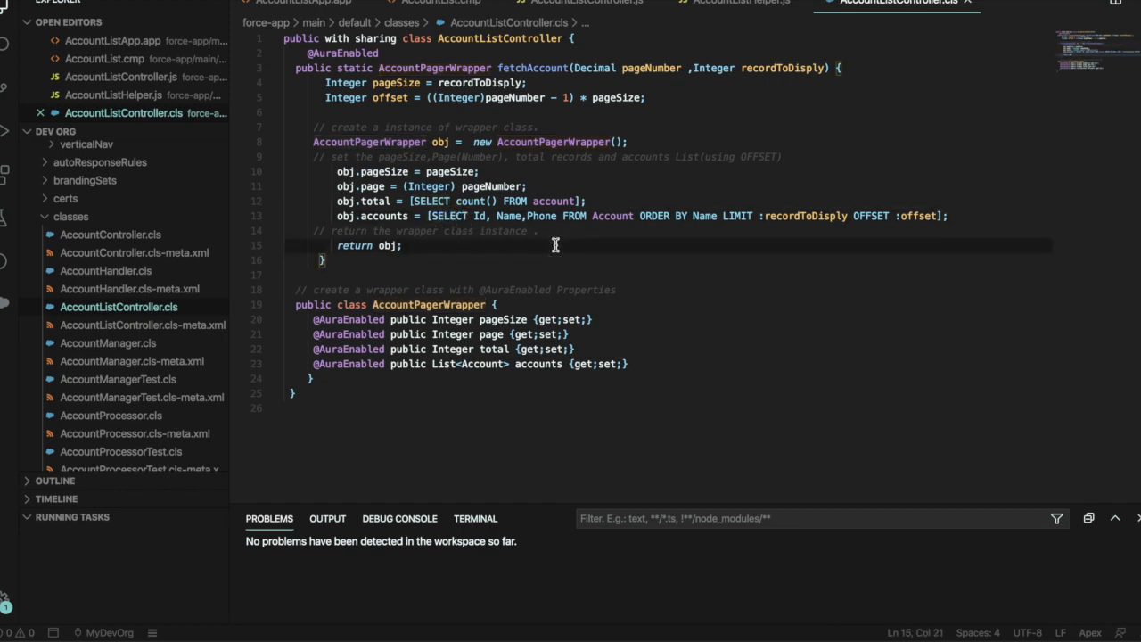